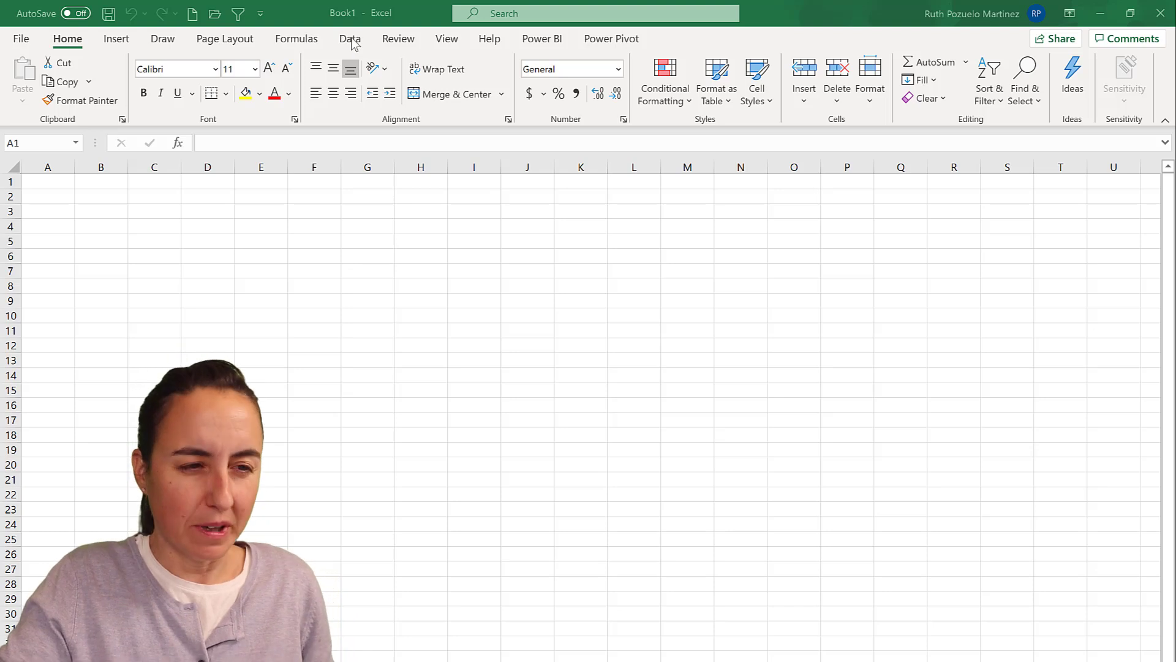
Browse Get Data's source list on the Data ribbon and choose importing from a Power BI dataset.
left_click(349, 38)
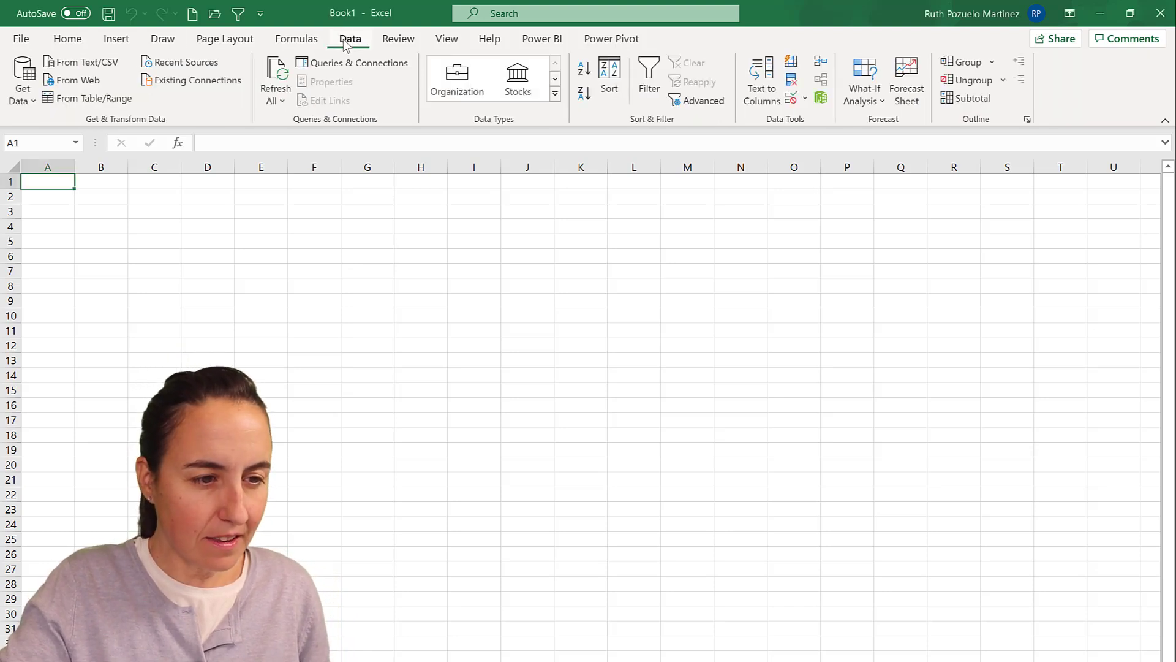
left_click(22, 79)
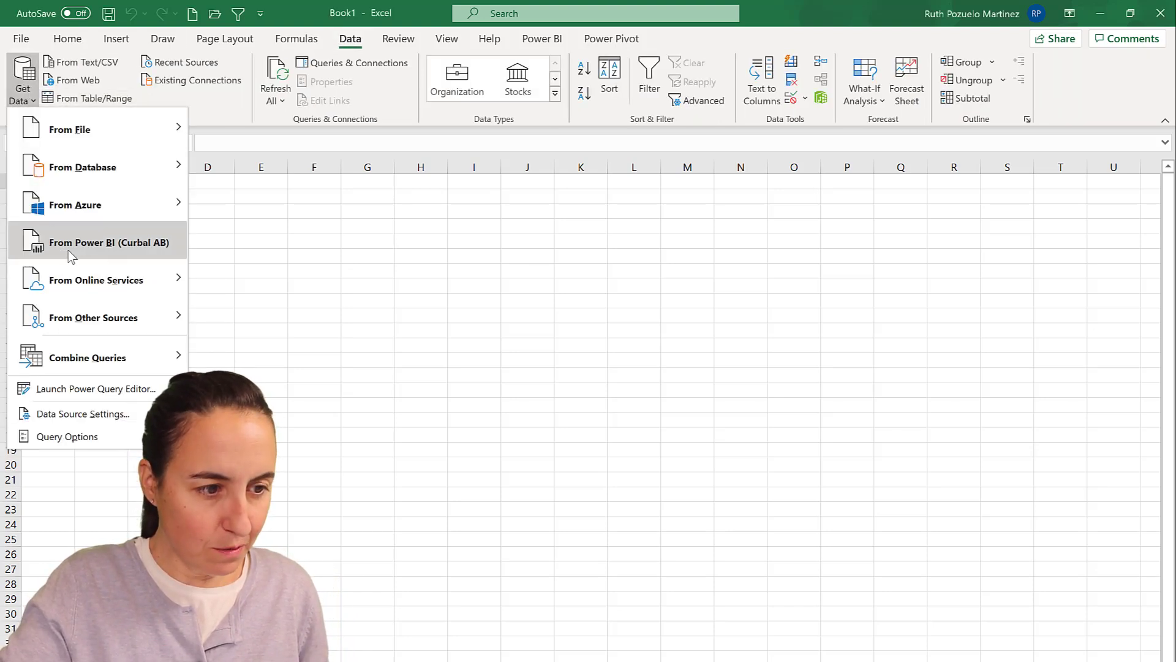
mouse_move(109, 241)
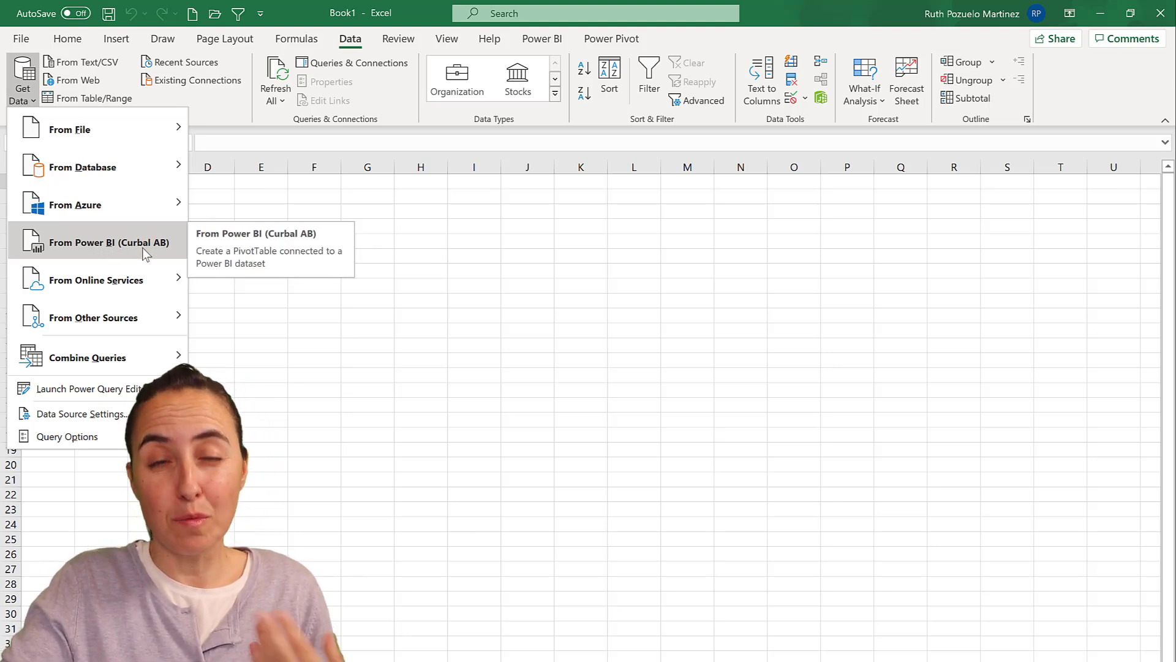
mouse_move(690, 220)
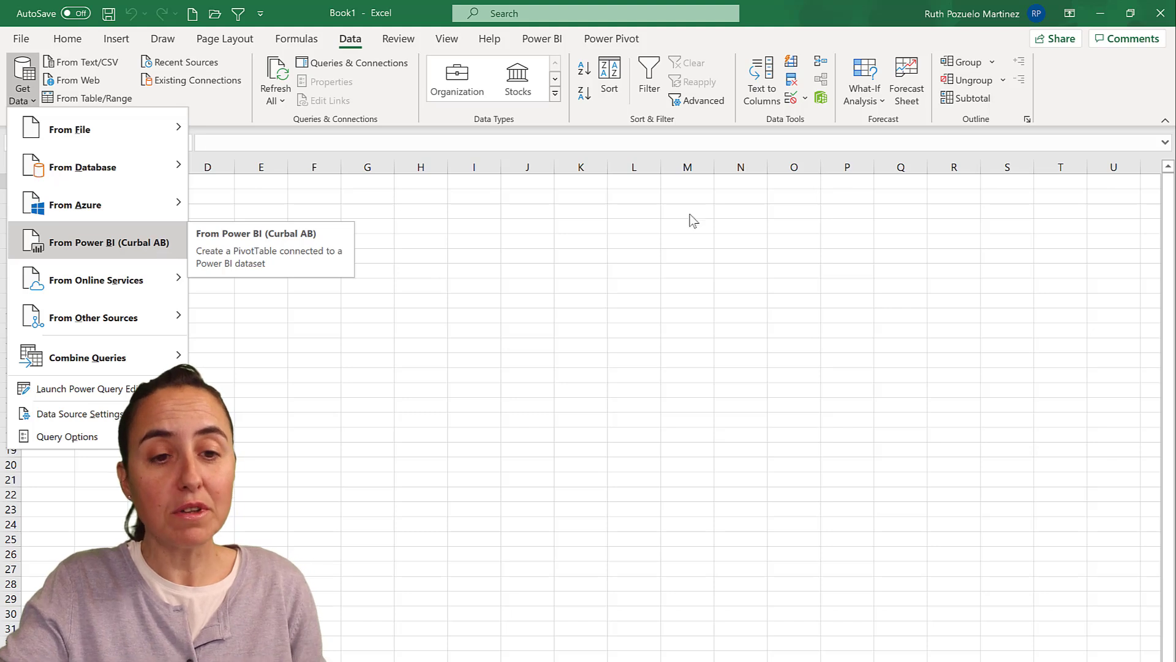
mouse_move(113, 236)
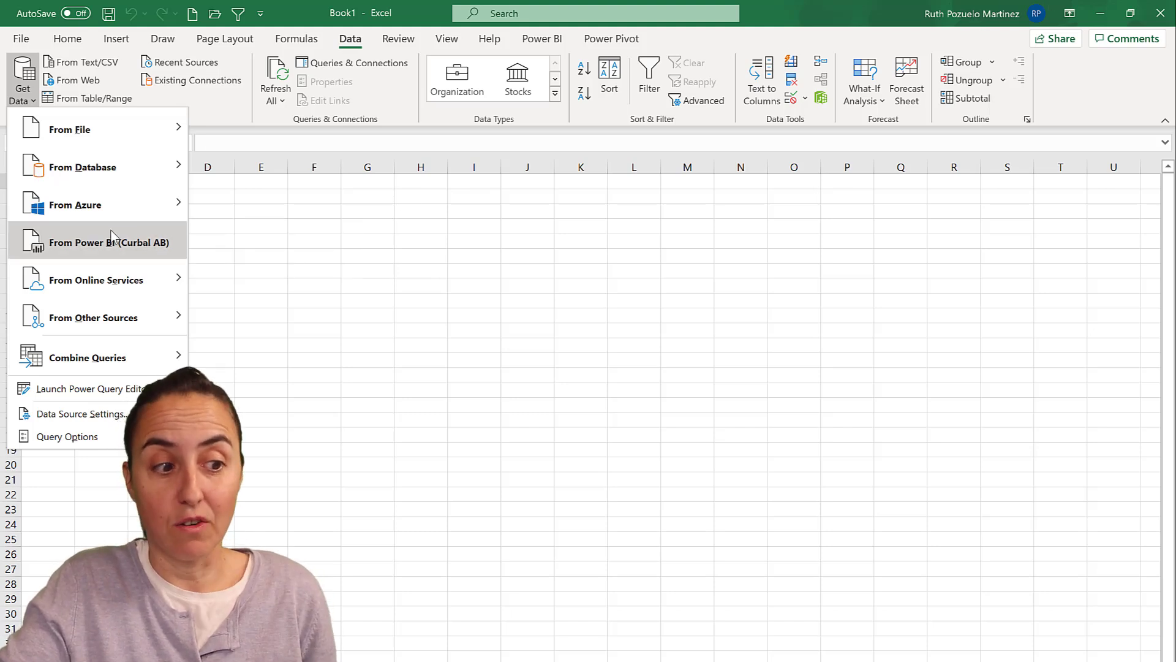
mouse_move(110, 241)
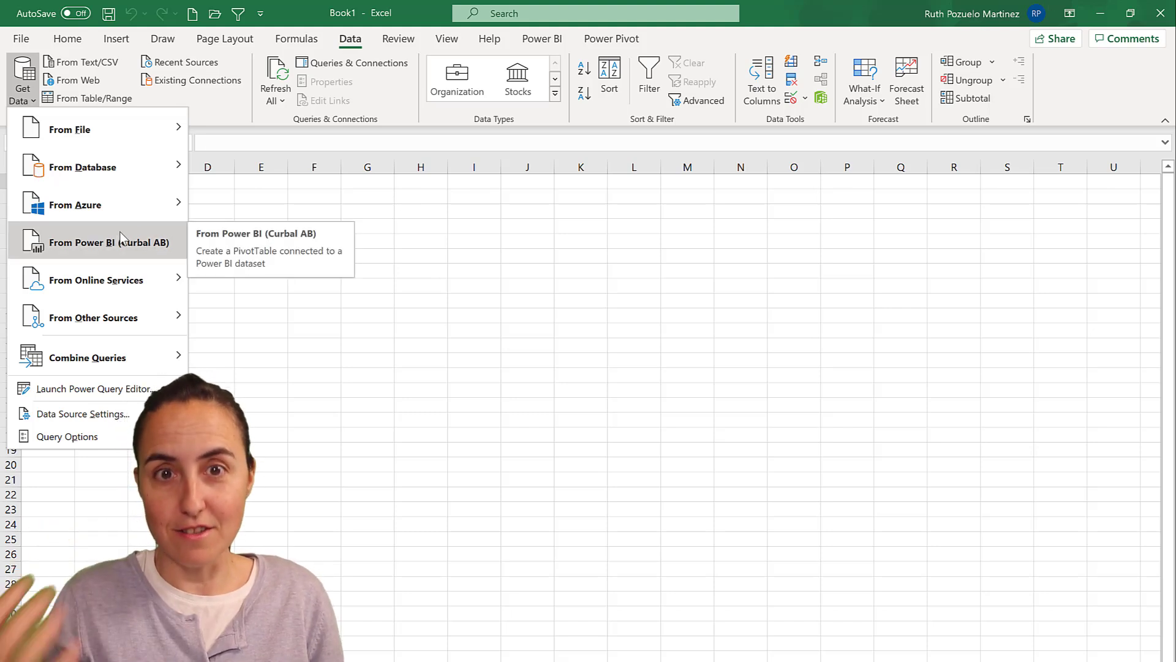
left_click(405, 236)
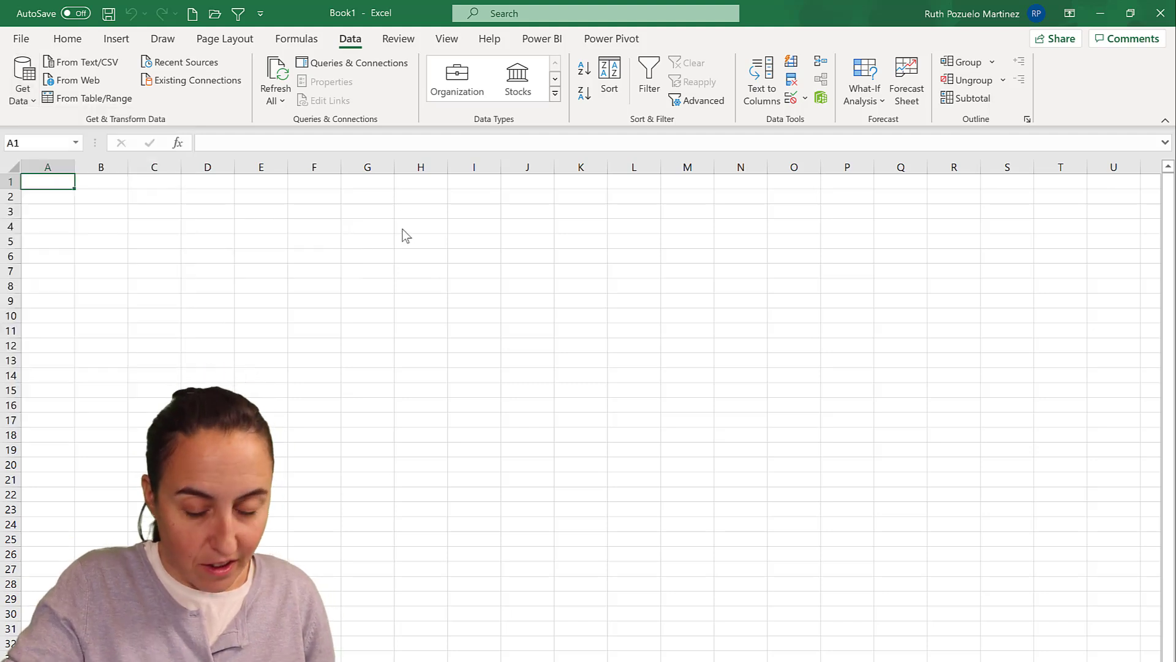
Browse the Power BI Datasets pane's certified and promoted datasets.
left_click(541, 38)
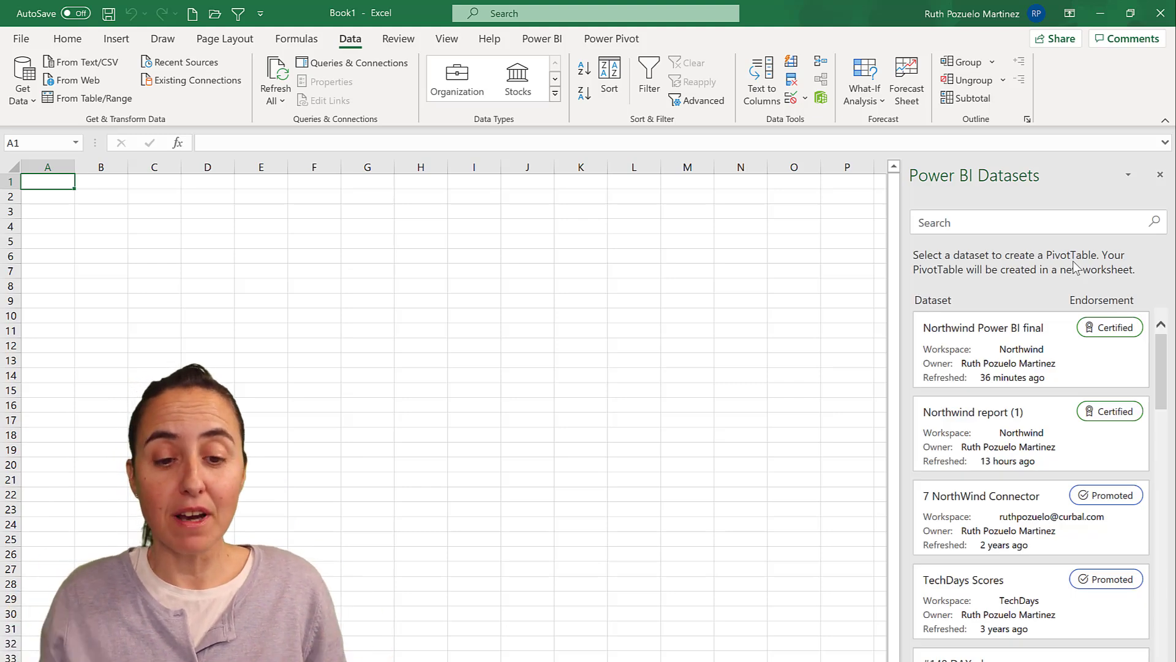
mouse_move(1108, 376)
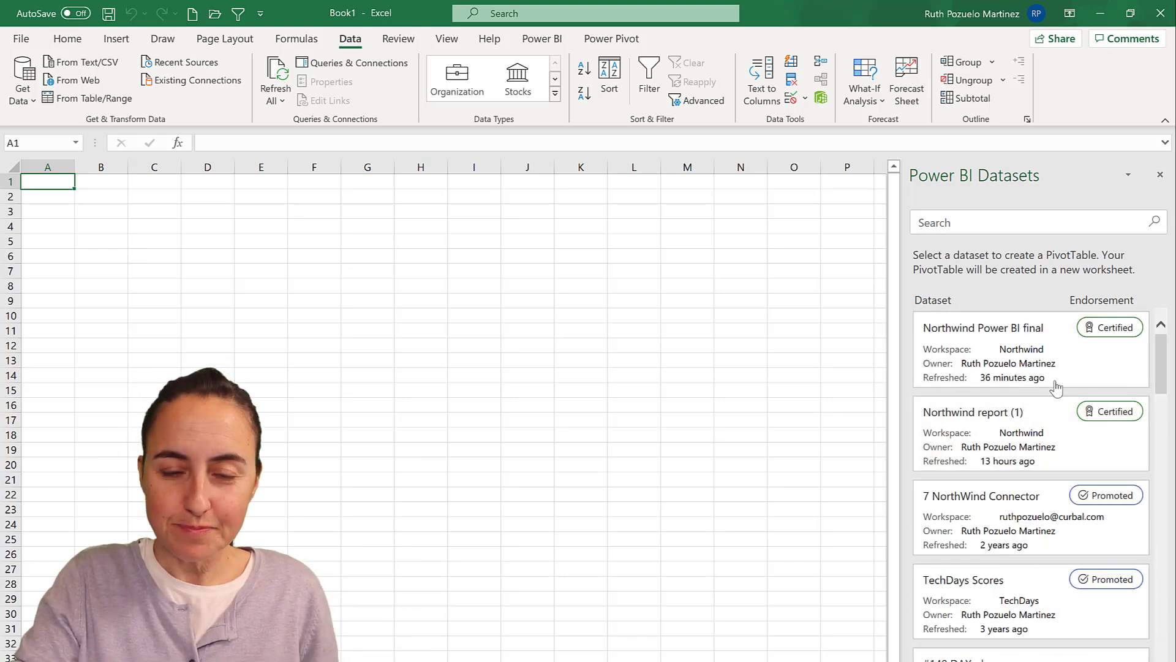
left_click(1030, 352)
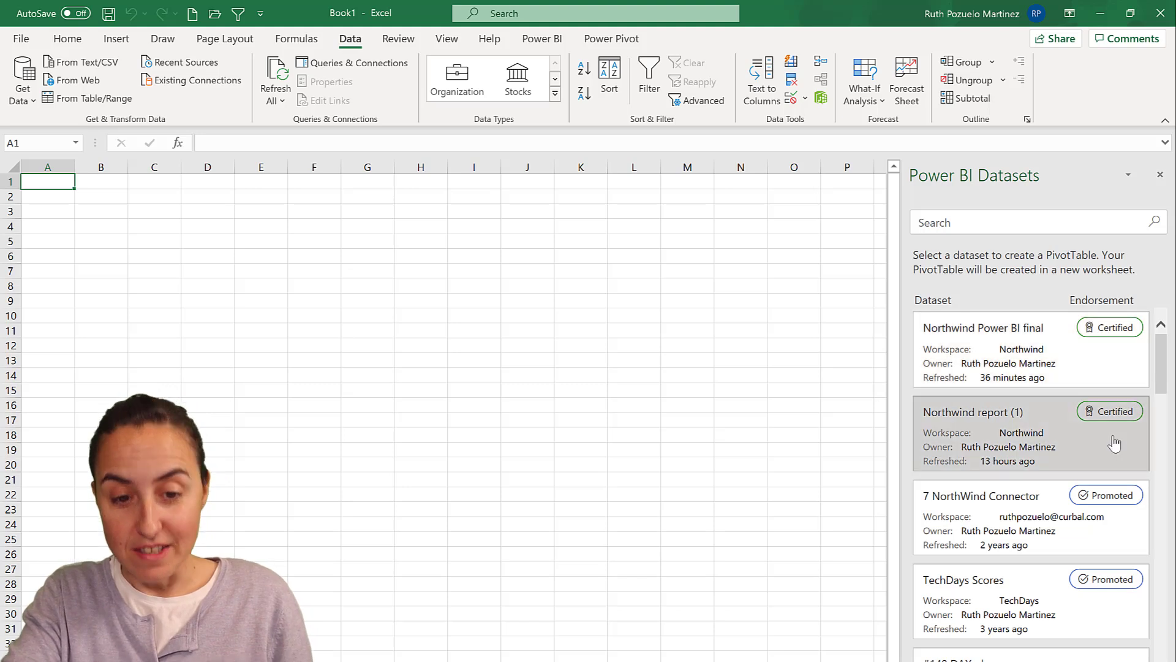
mouse_move(1100, 618)
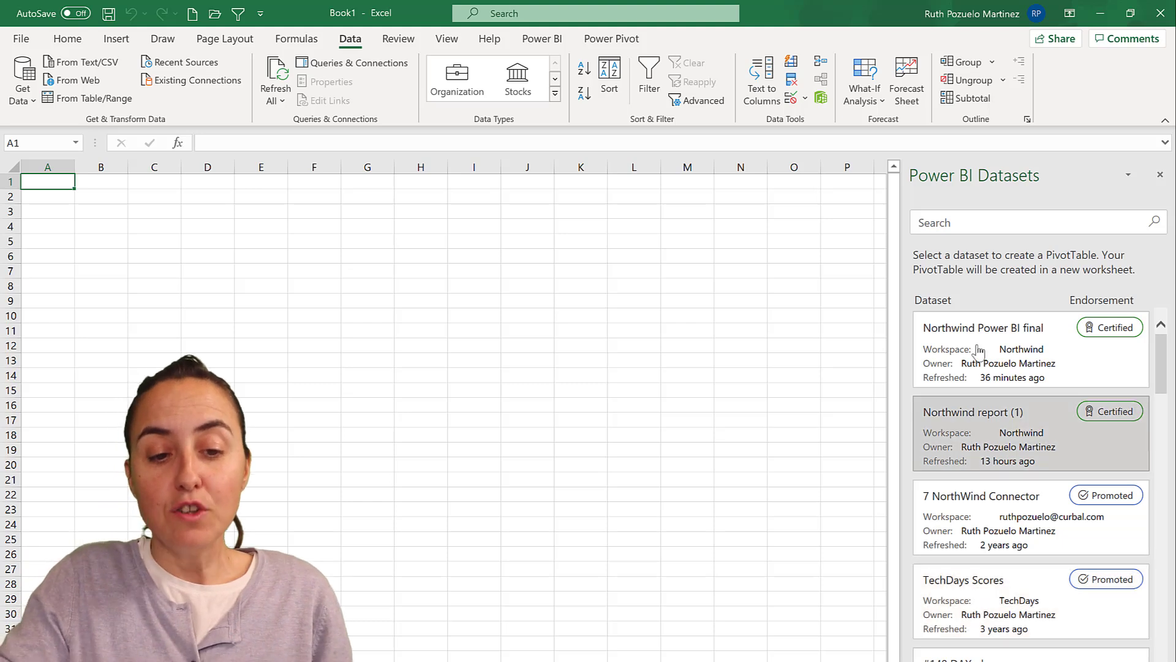
mouse_move(1039, 367)
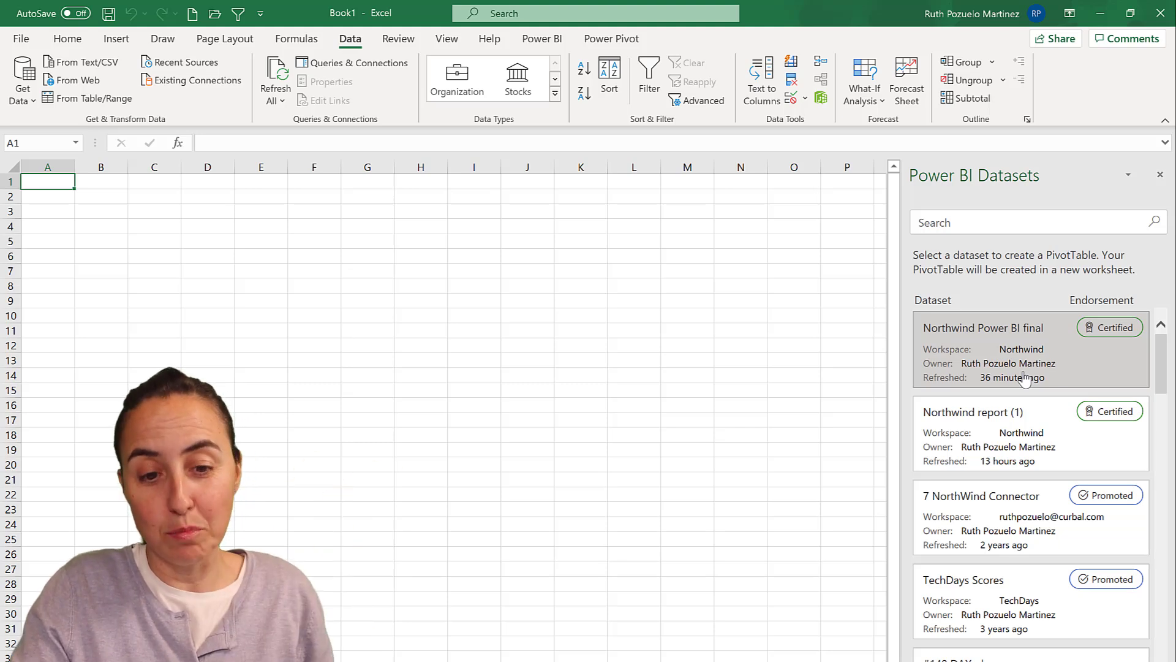
Search the Power BI Datasets pane and create a PivotTable from the Northwind Power BI final dataset.
type("google")
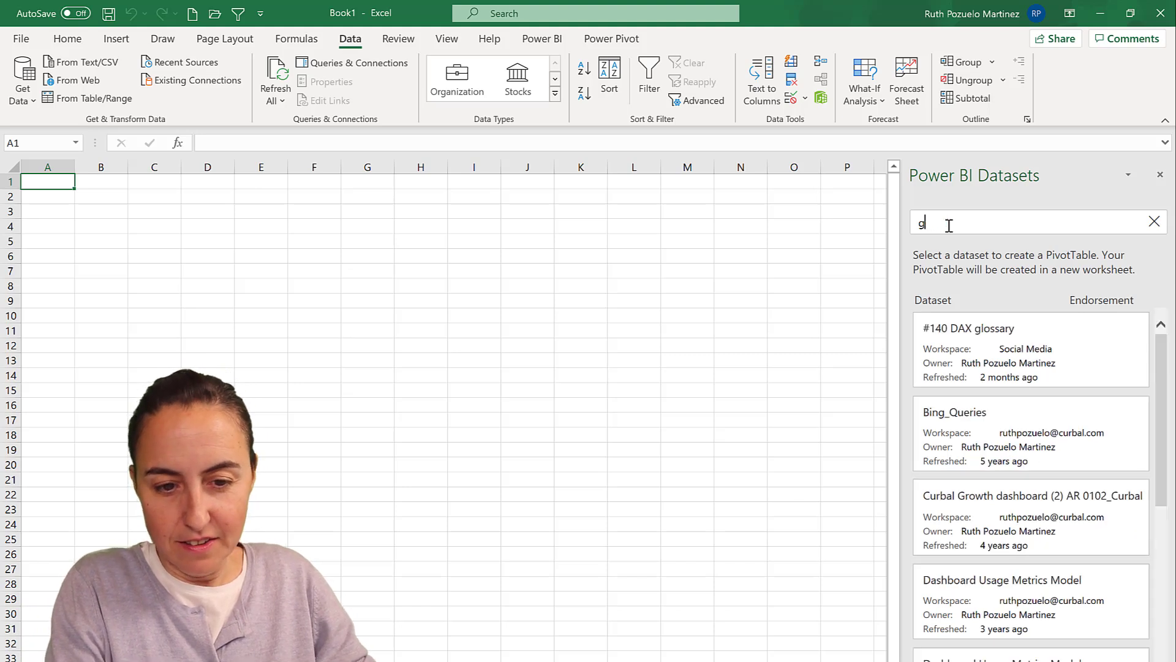
left_click(1154, 222)
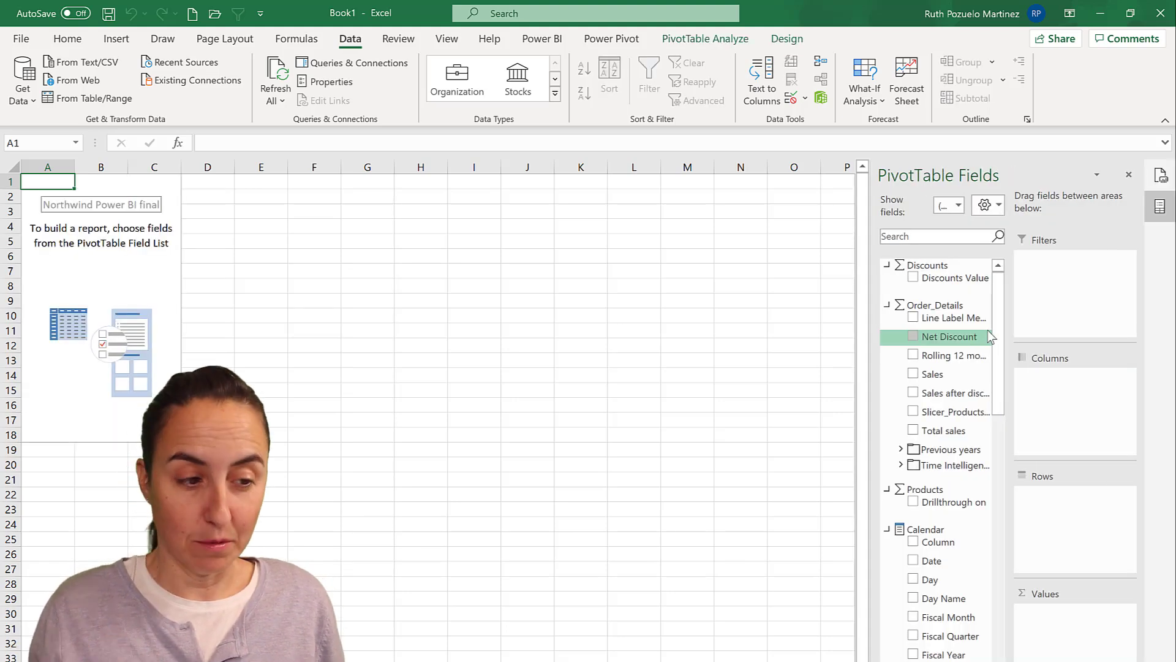
mouse_move(949, 355)
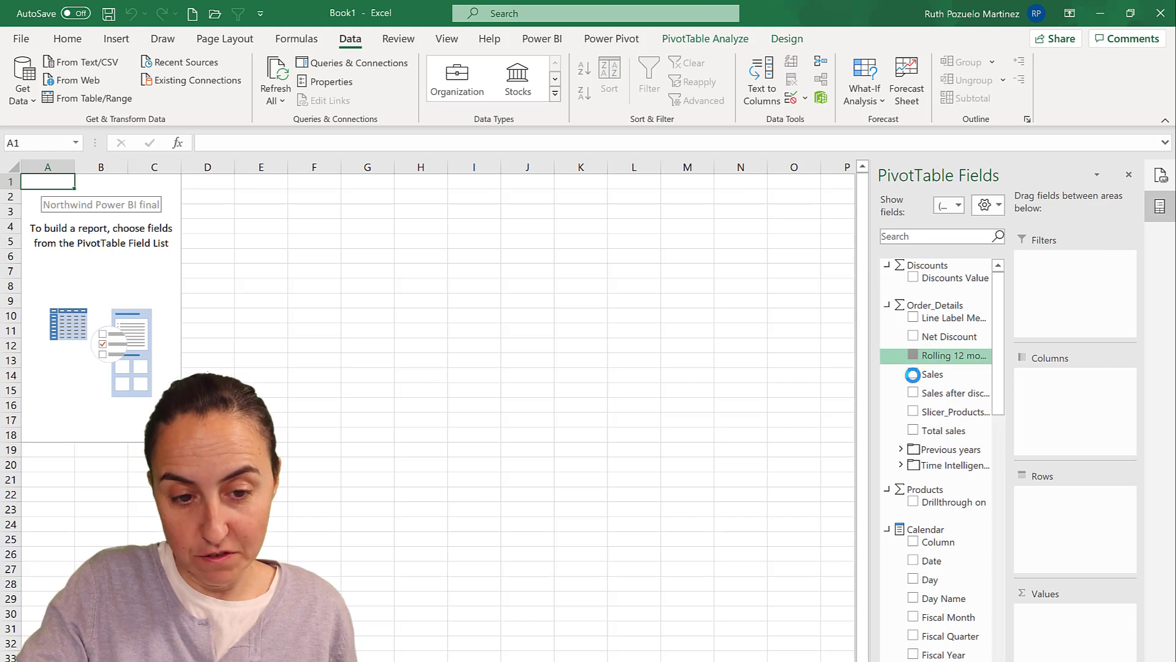
Add the Rolling 12 months measure to the PivotTable, then discard the trial PivotTable.
left_click(913, 355)
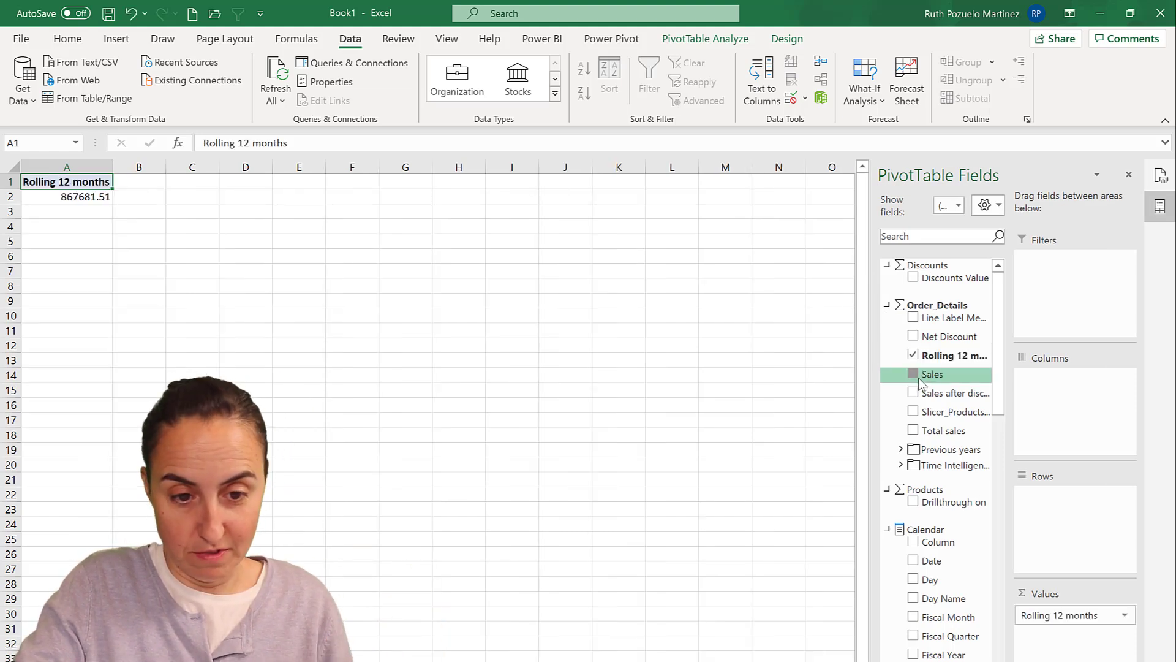
left_click(914, 374)
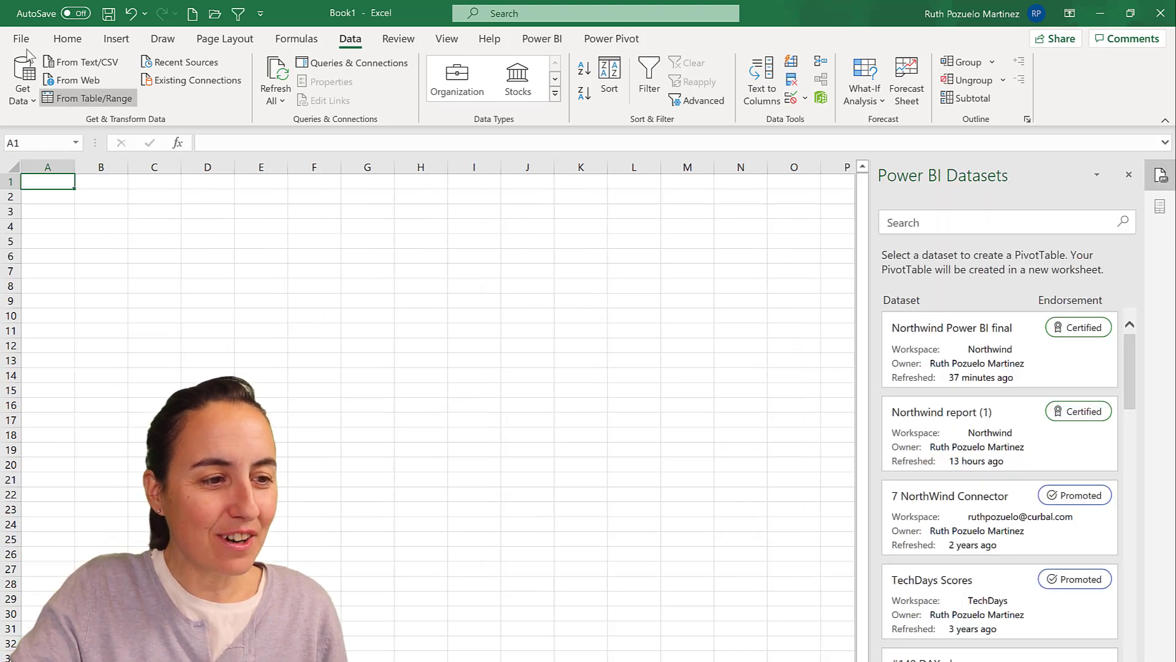
Choose building a PivotTable from Power BI via the Insert ribbon's PivotTable options.
left_click(115, 38)
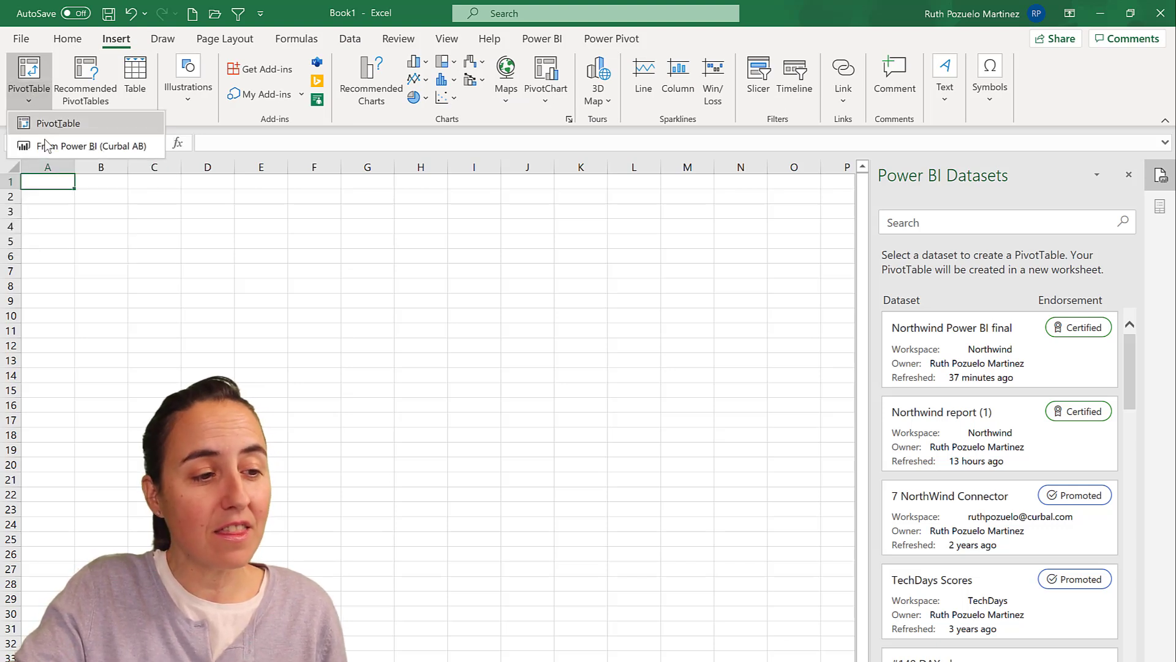
mouse_move(85, 146)
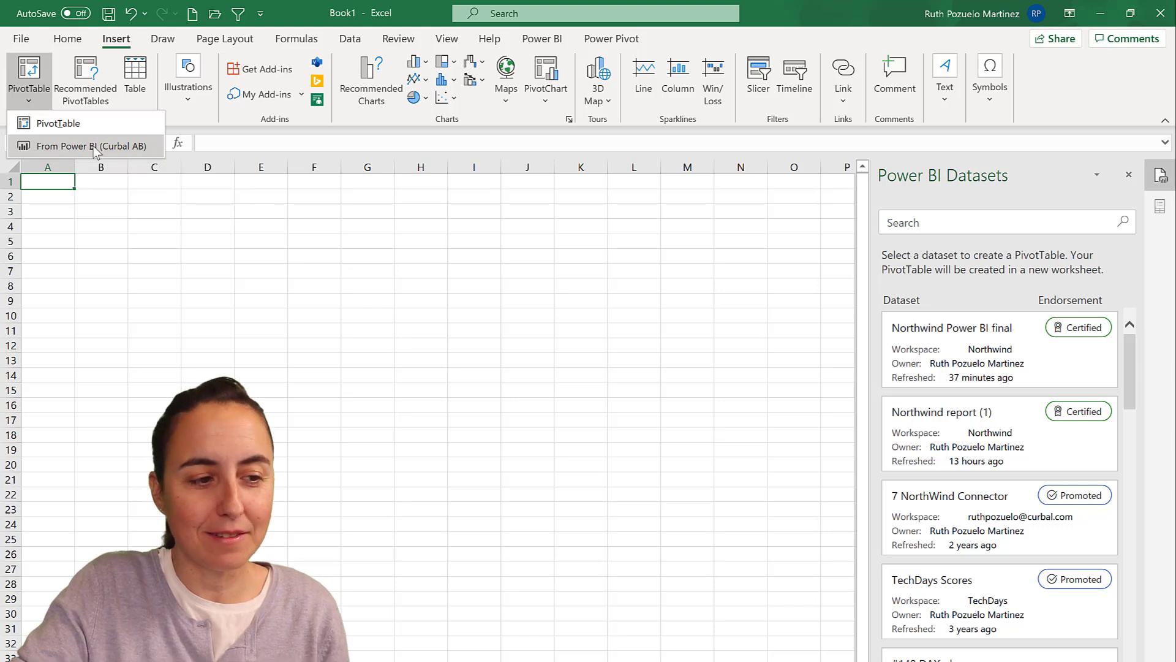
left_click(88, 145)
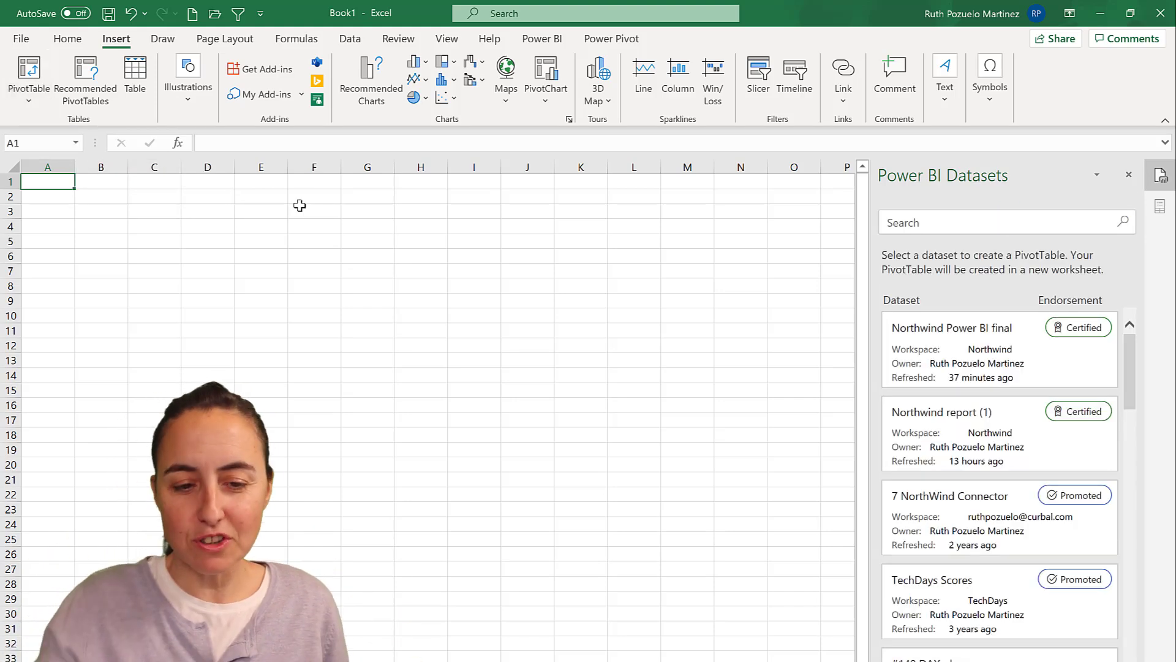
mouse_move(326, 187)
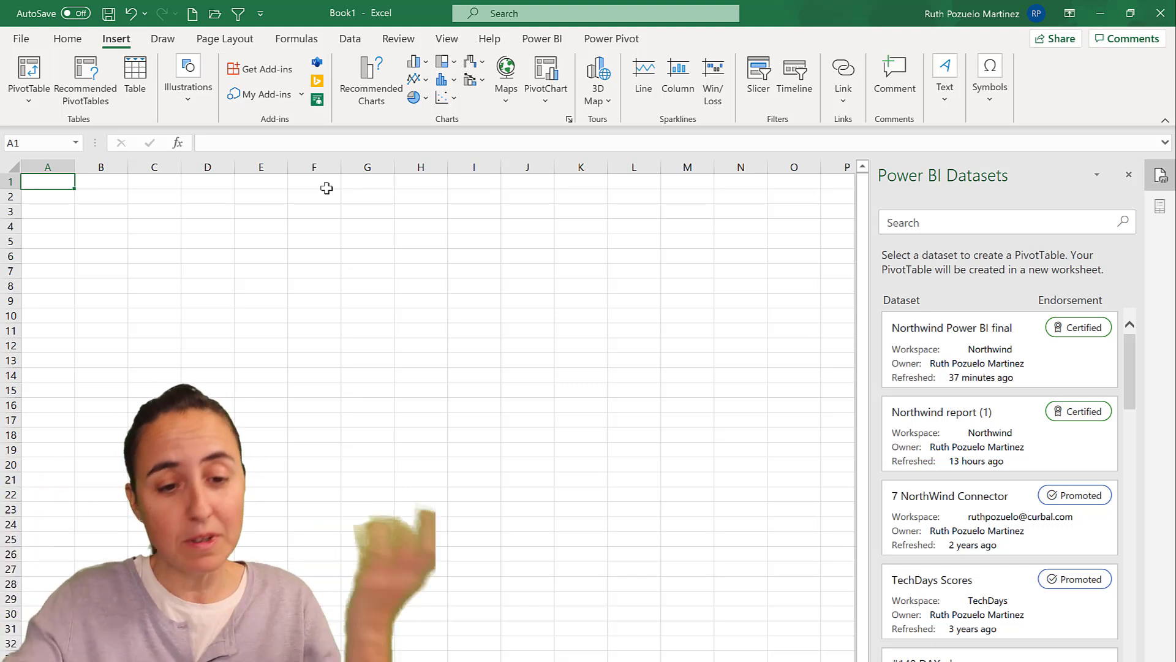
left_click(950, 327)
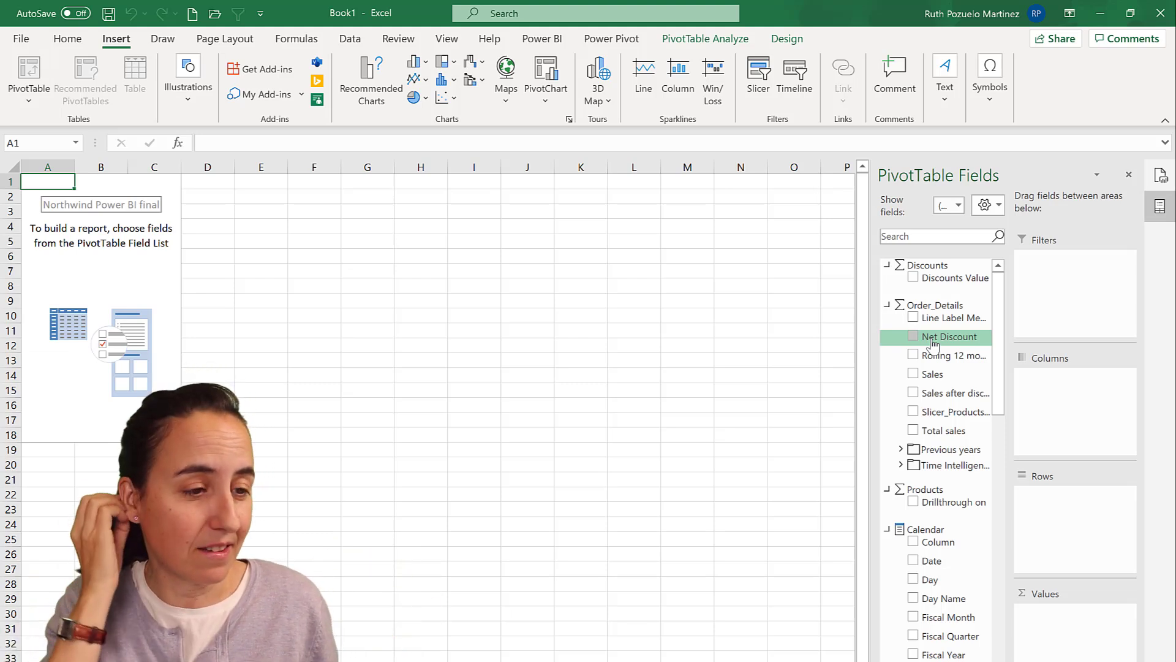
mouse_move(964, 486)
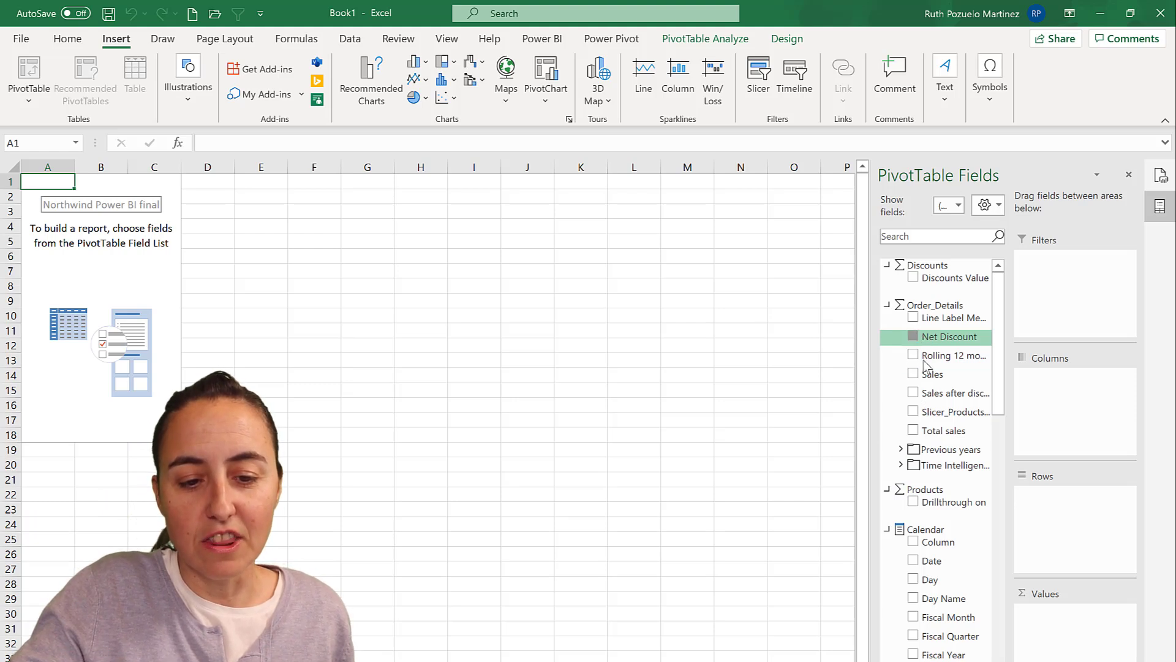
left_click(913, 336)
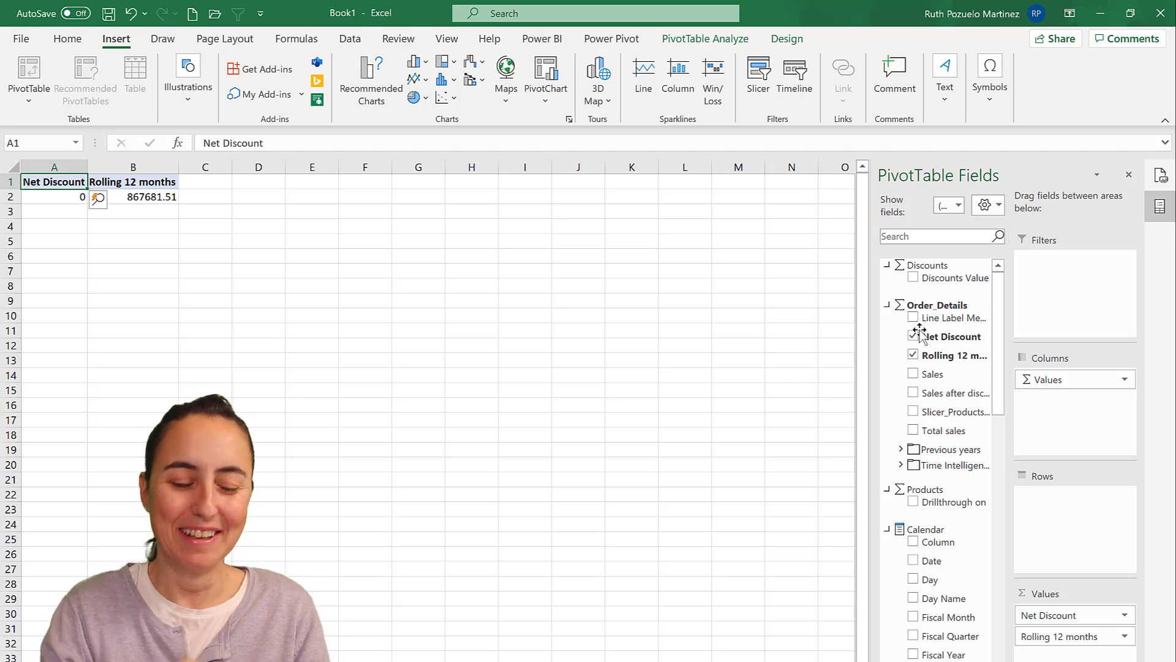
left_click(914, 336)
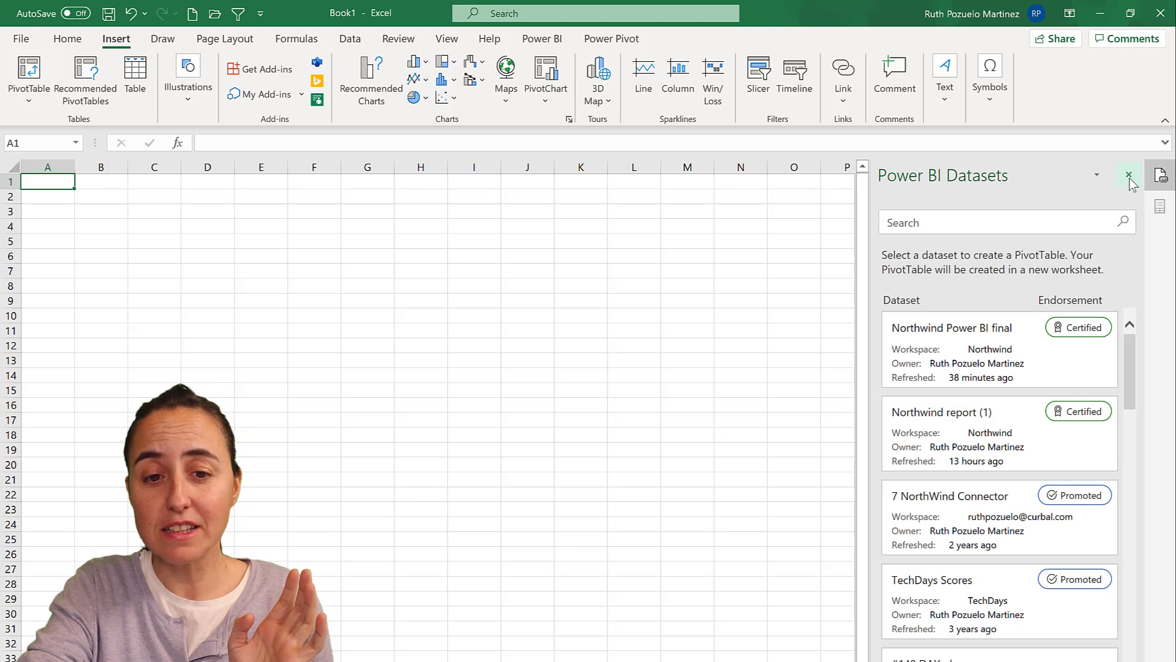
Close the dataset pane and expand the Data Types gallery showing Organization, Stocks and Geography.
left_click(1128, 176)
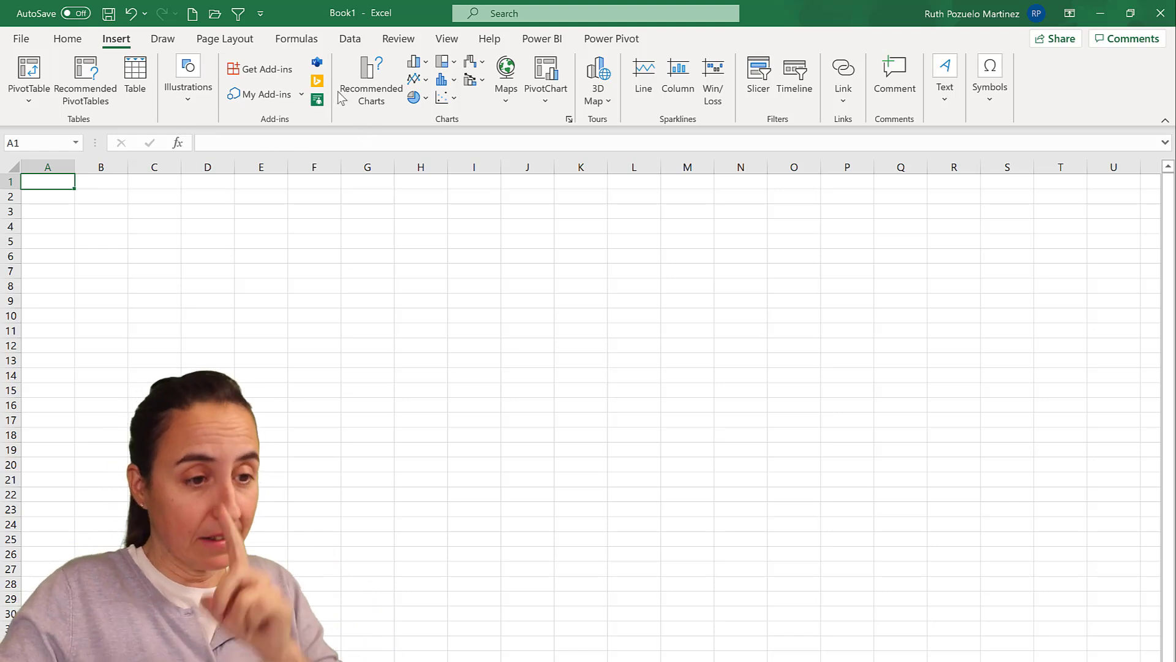
left_click(349, 38)
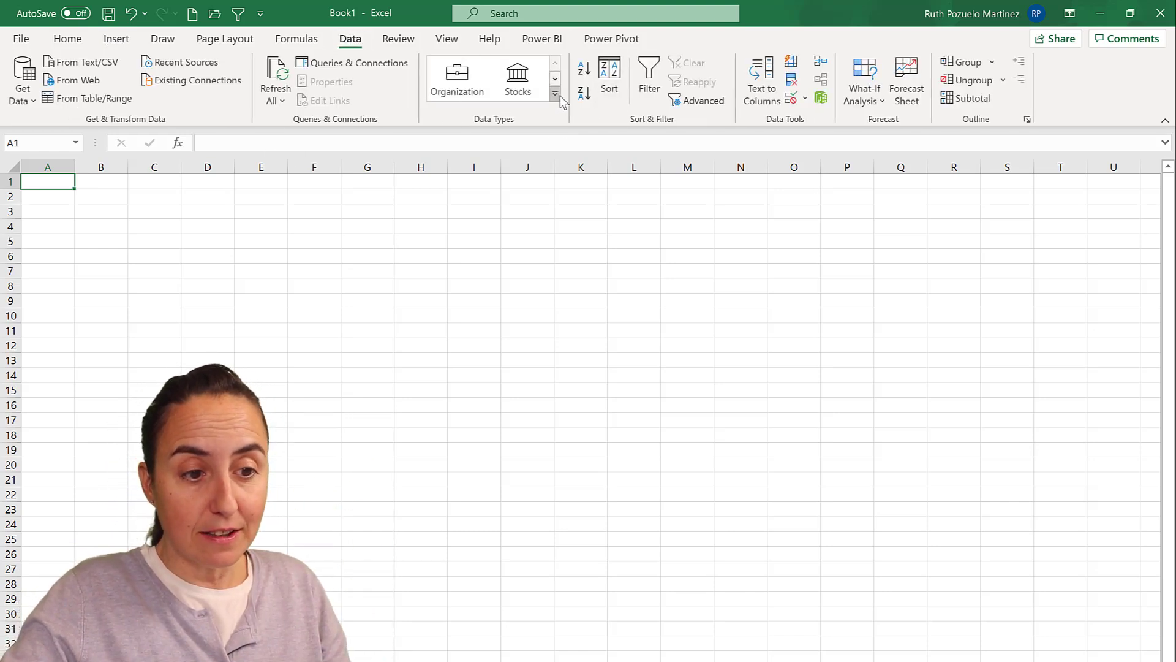
left_click(554, 94)
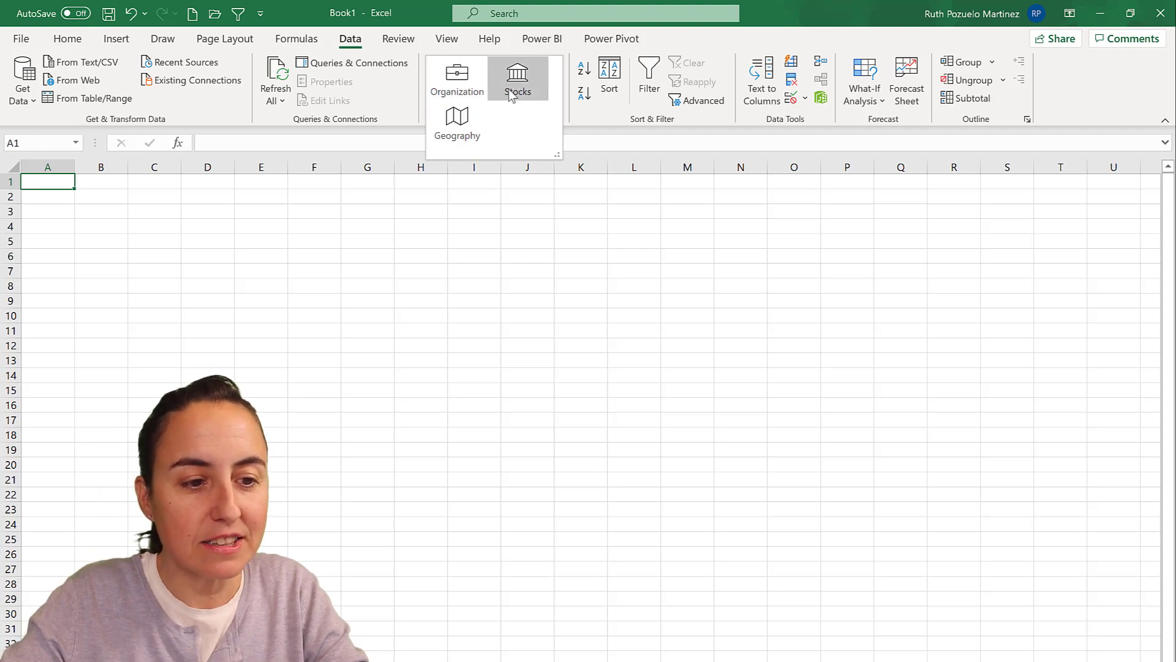
mouse_move(457, 120)
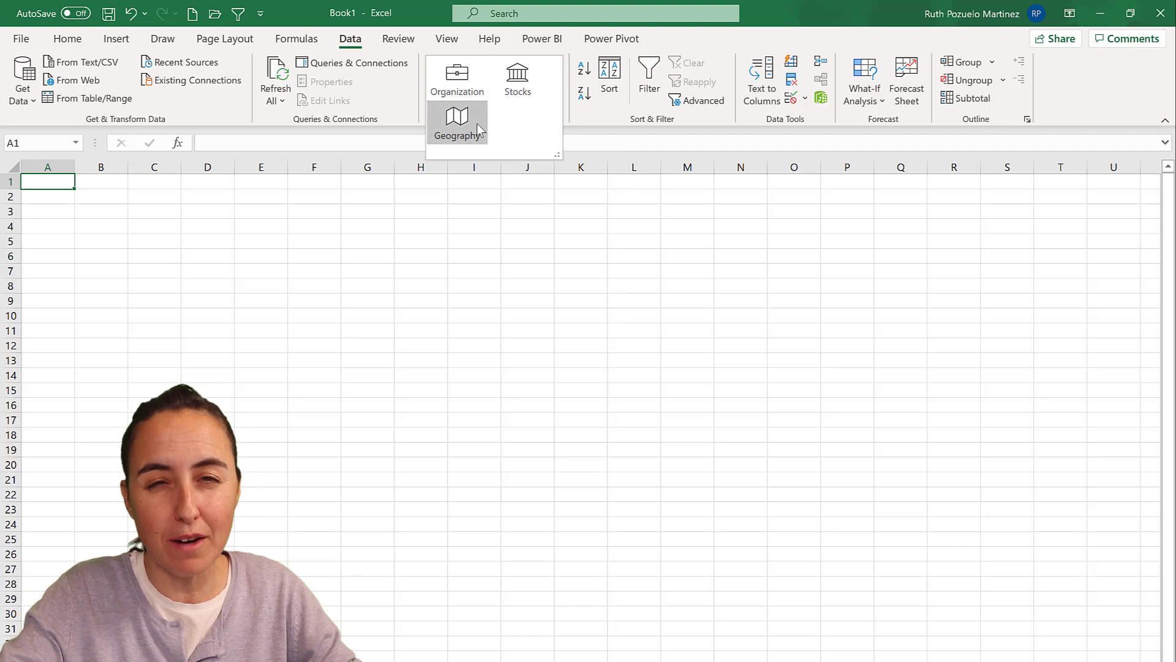
mouse_move(457, 120)
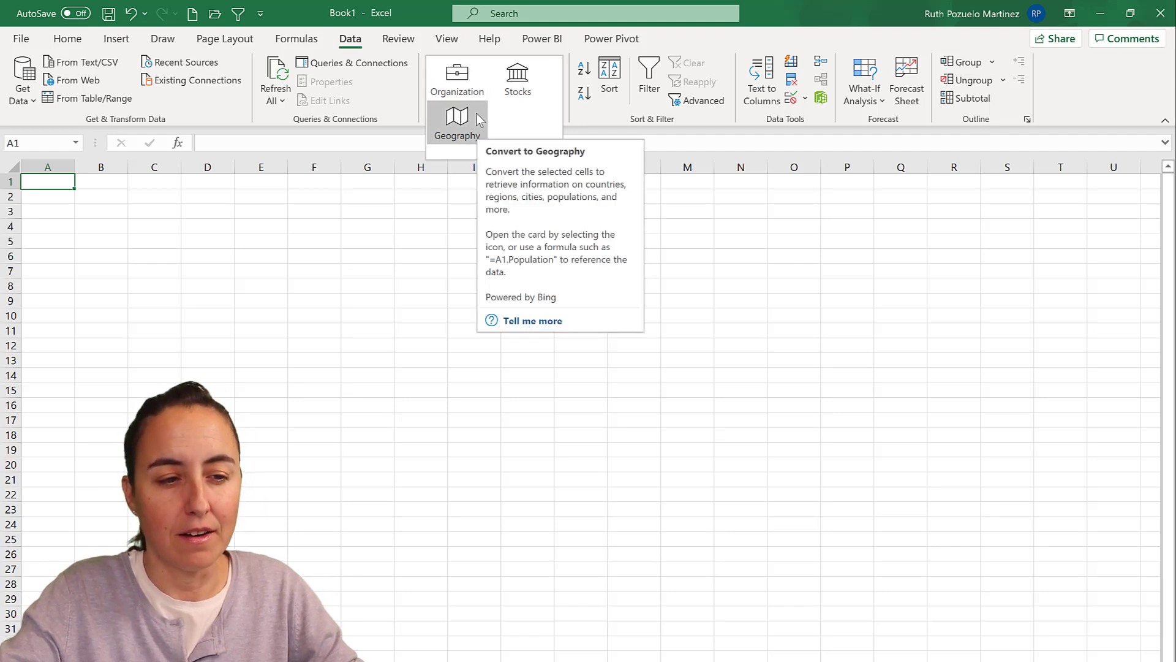
mouse_move(457, 78)
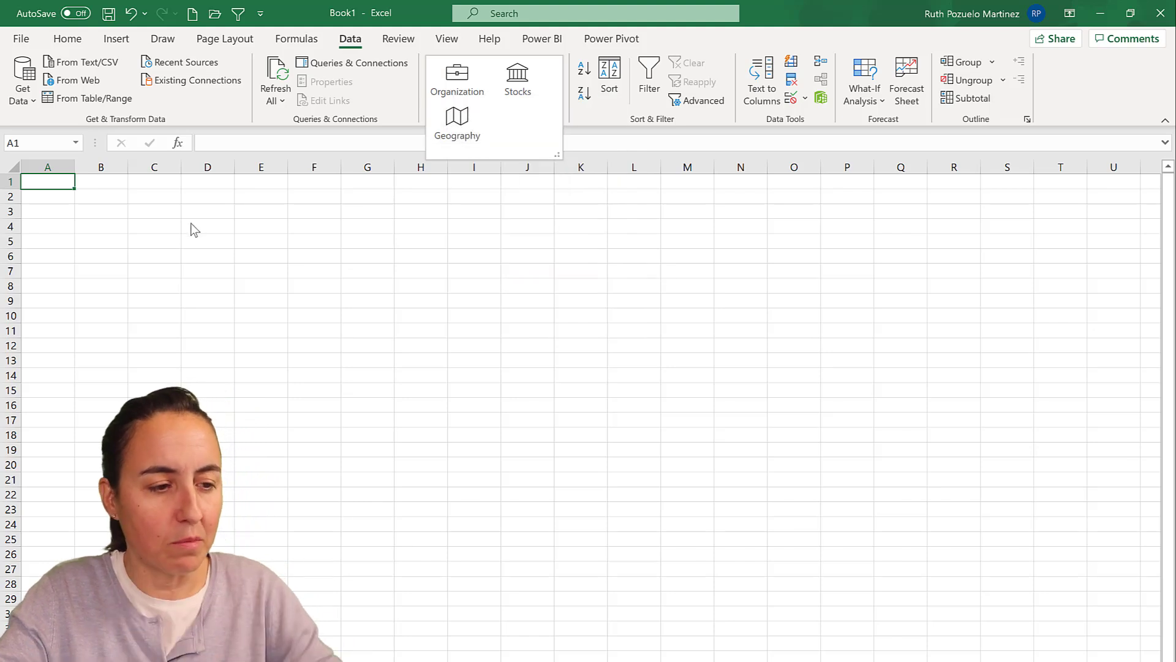
Enter Spain, Sweden, France and Italy down cells C5 to C8.
left_click(154, 241)
type("Spain")
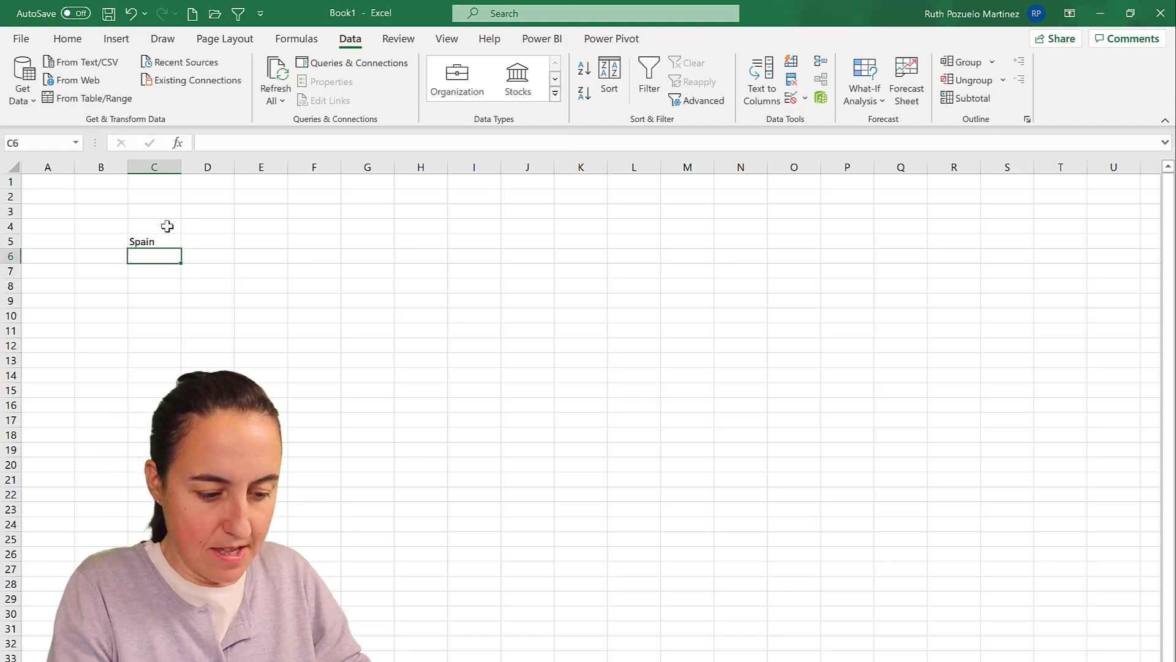
type("Sweden")
left_click(154, 271)
type("Fr")
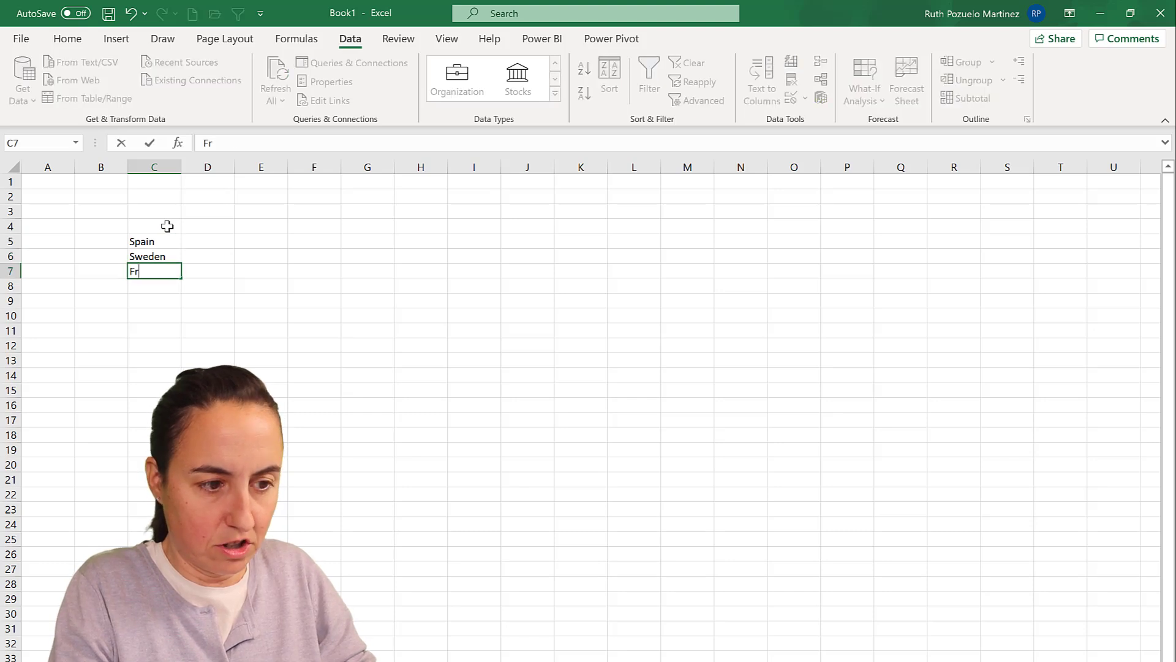
type("ance")
left_click(154, 286)
type("Italy")
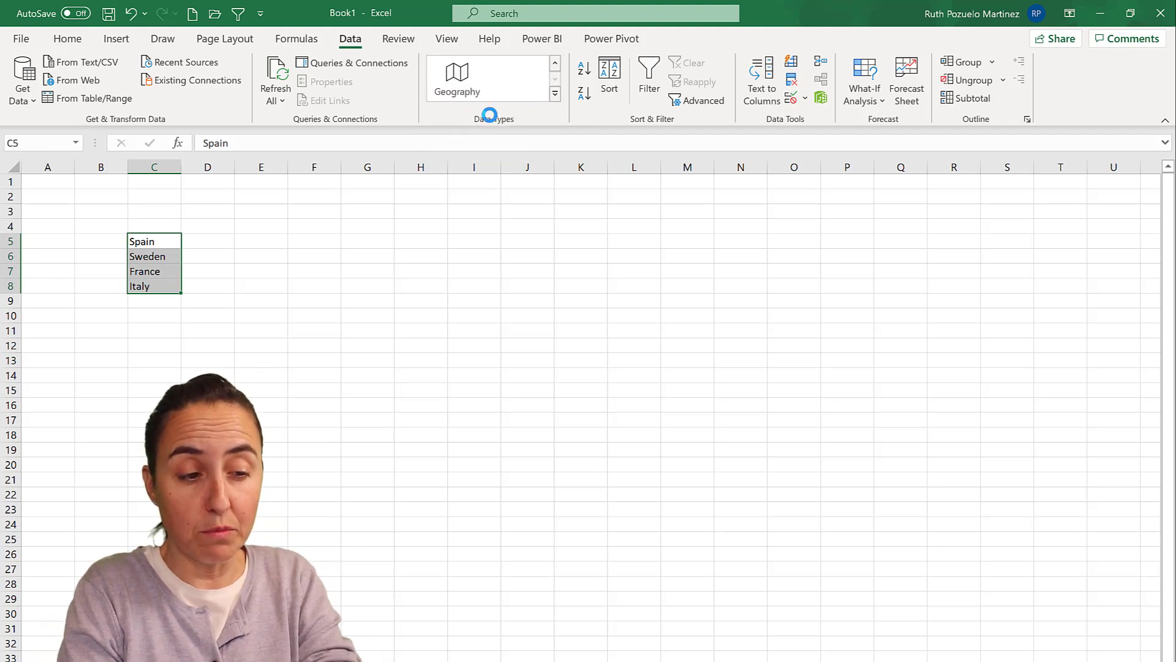
Convert the countries to Geography records, insert a GDP column and widen column D to show the amounts.
left_click(456, 77)
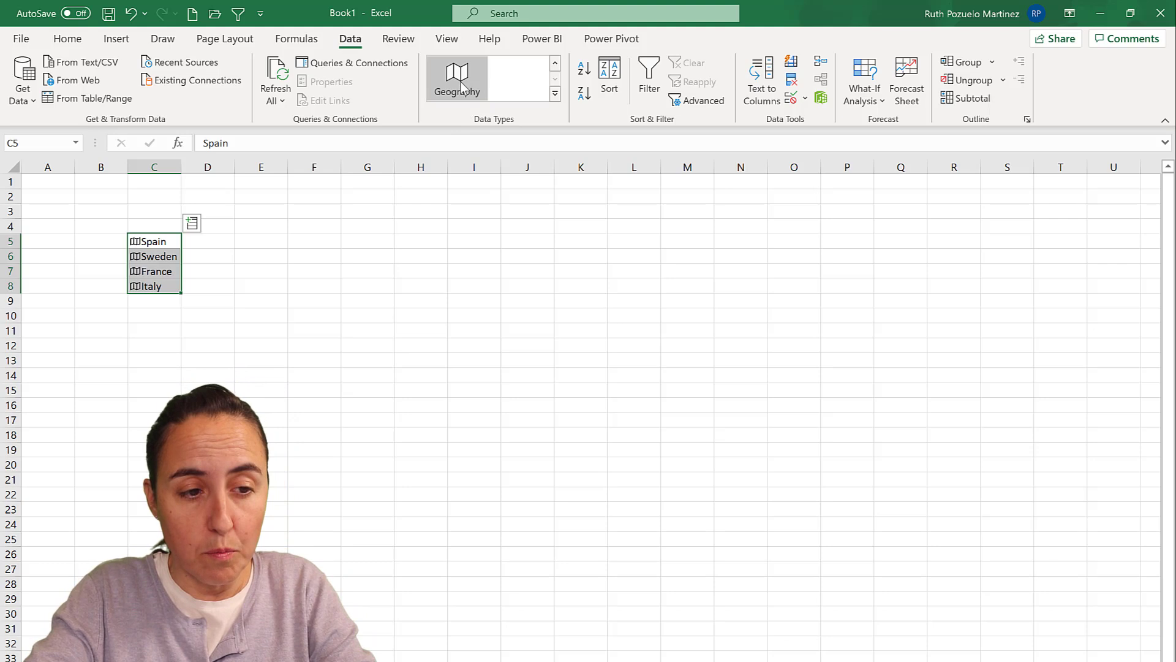
mouse_move(456, 79)
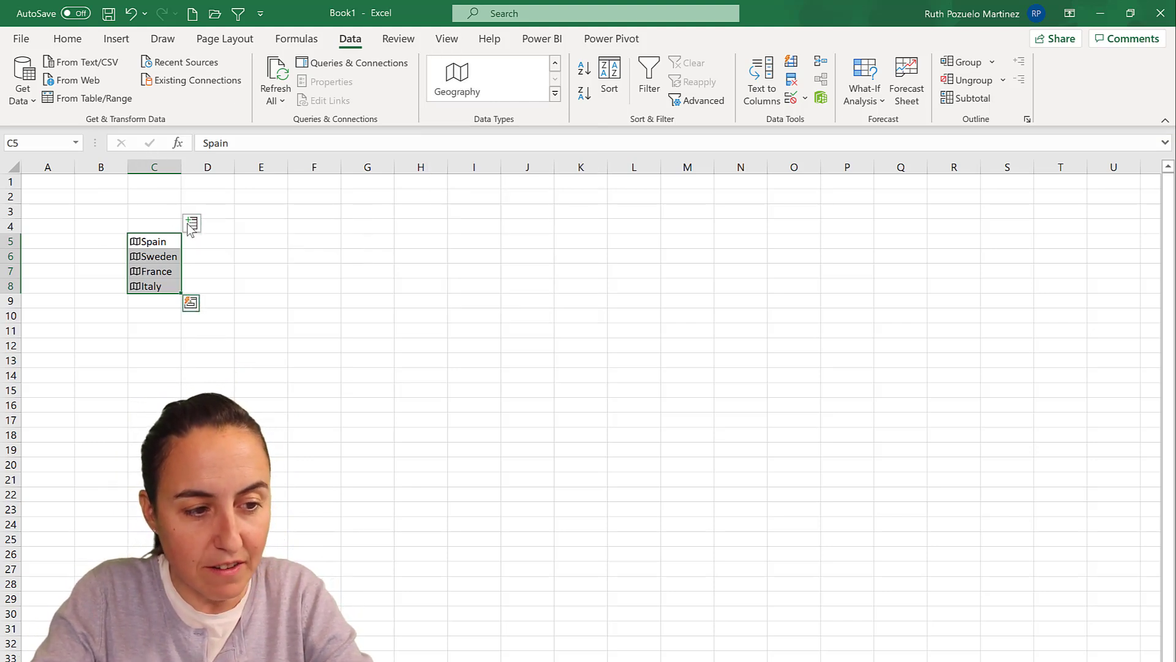
left_click(192, 223)
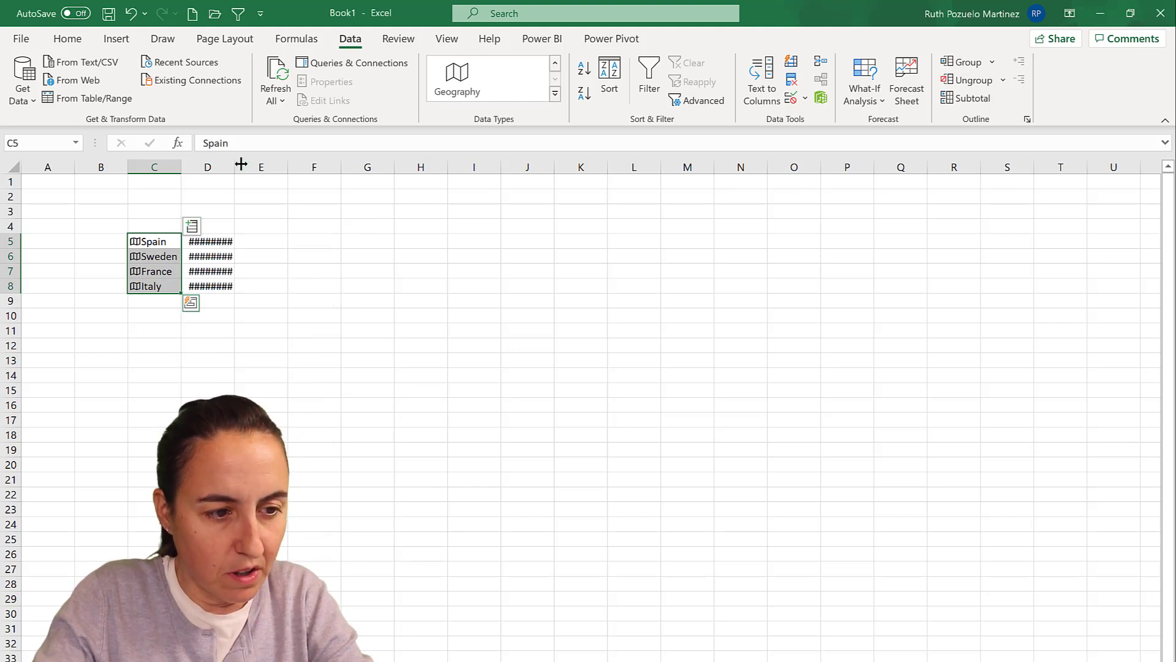
left_click_drag(242, 166, 283, 165)
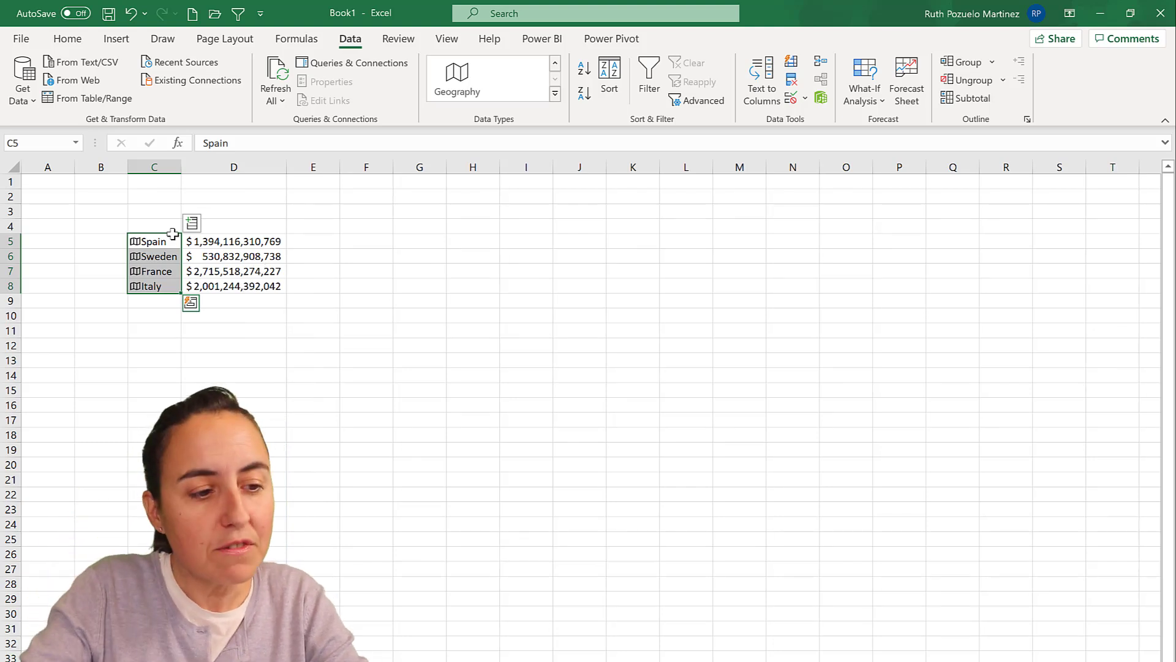
left_click(154, 241)
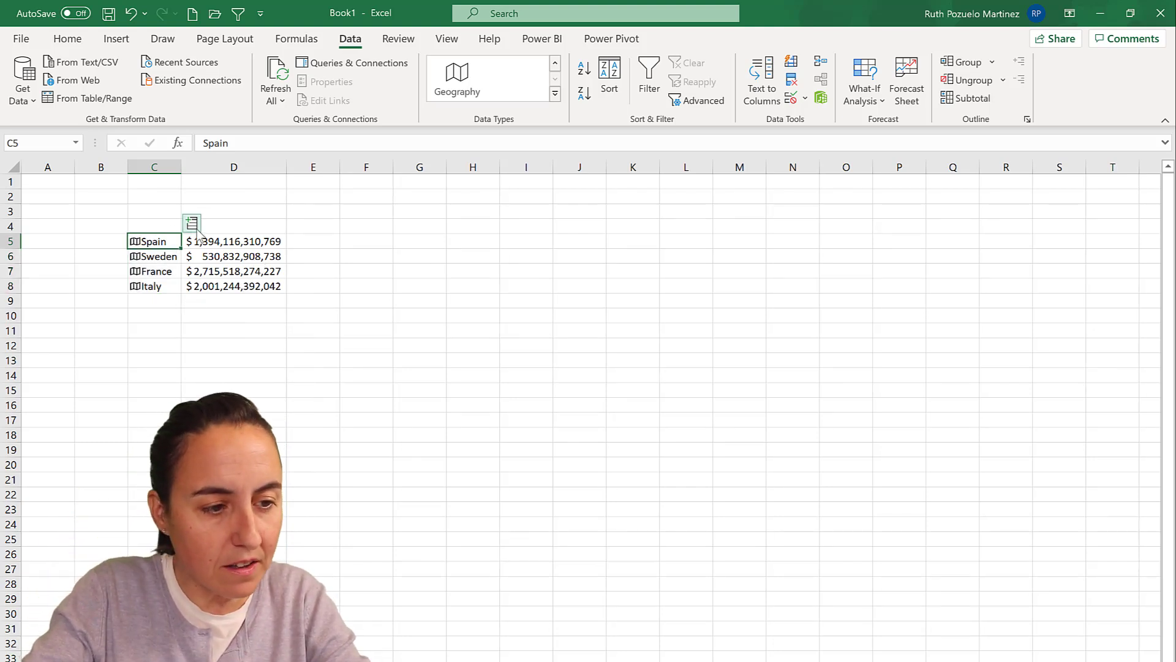
Insert a Largest city column (Madrid, Södermanland, Paris, Rome) and widen column E to fit the names.
left_click(193, 225)
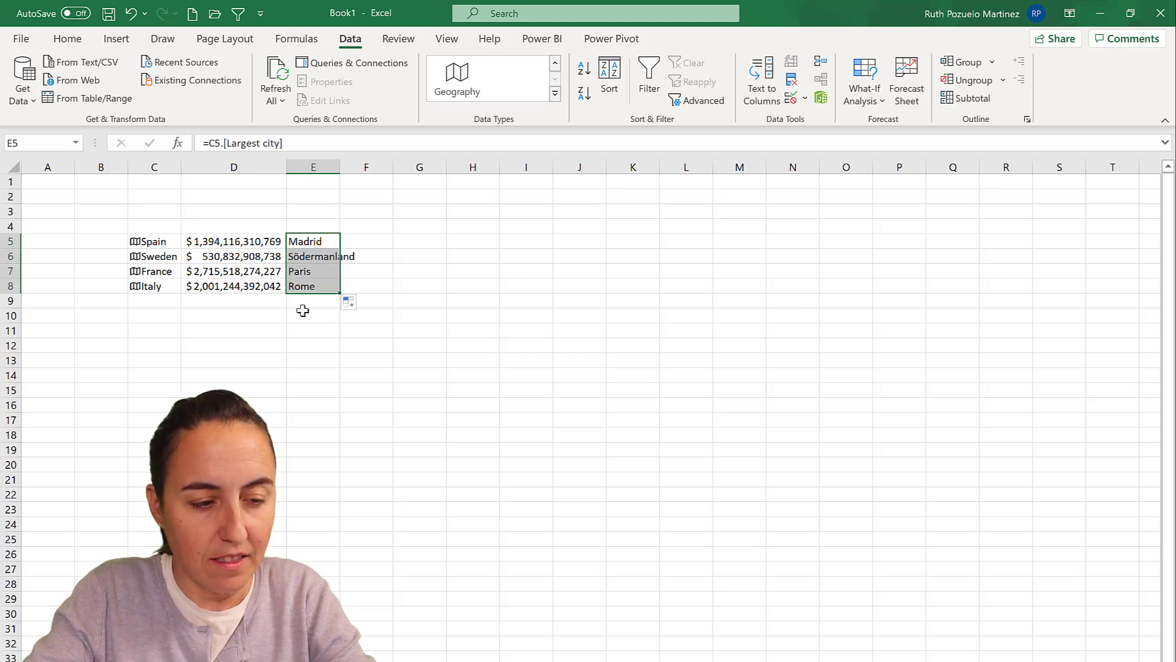
left_click(314, 256)
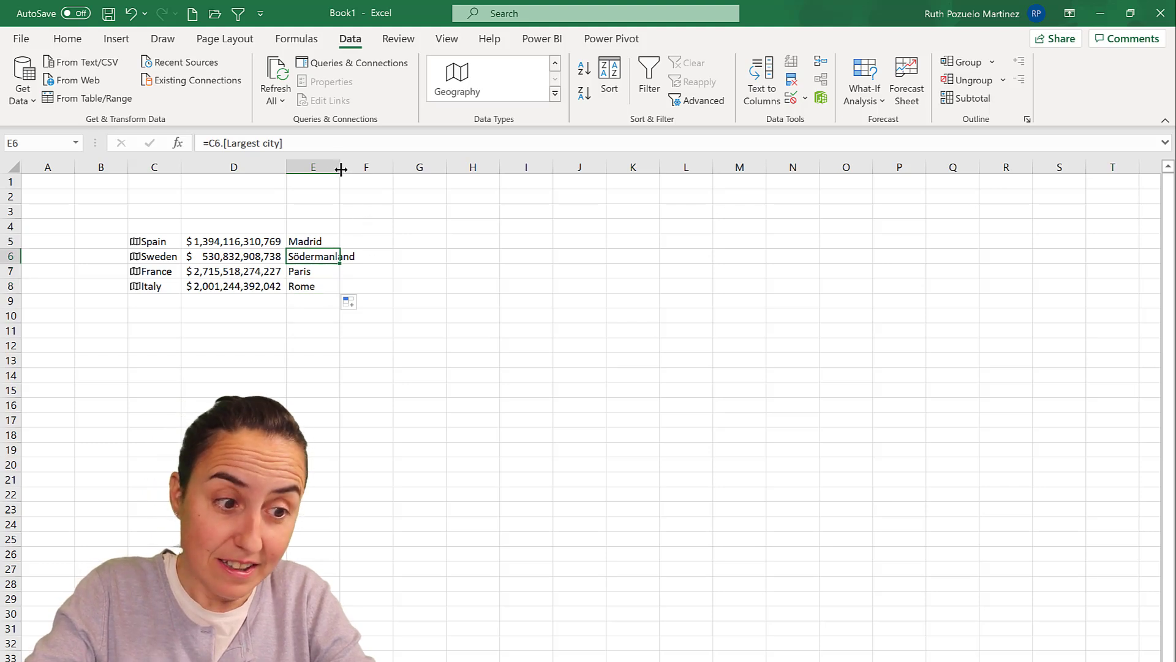
left_click_drag(341, 166, 370, 166)
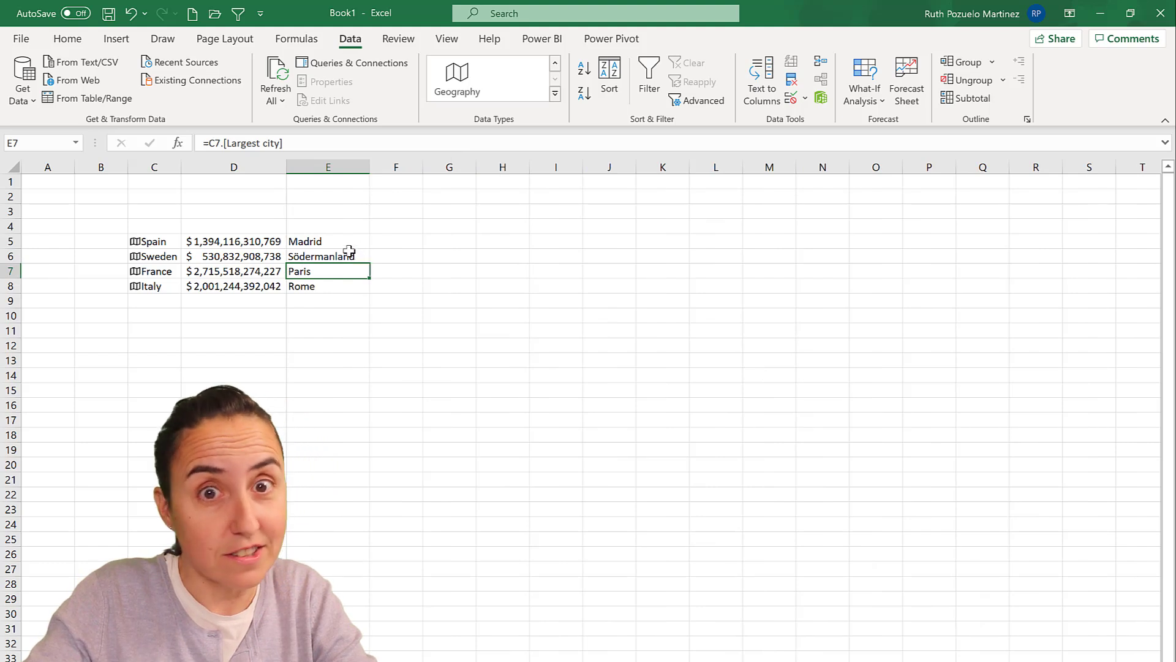
left_click(328, 256)
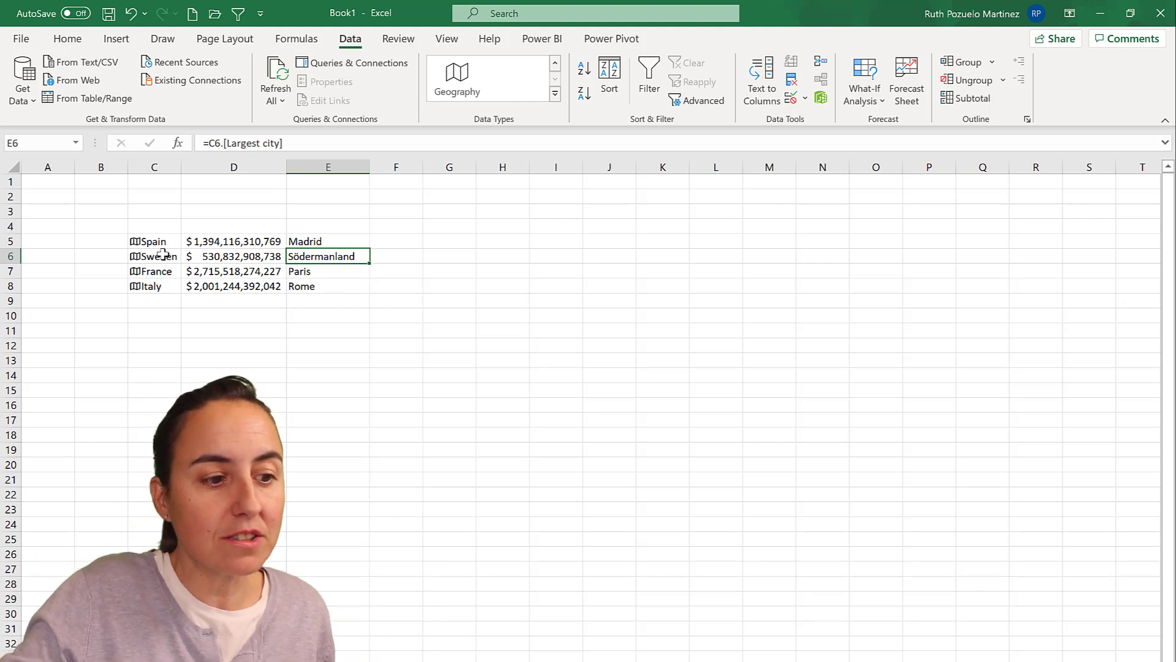
left_click(193, 226)
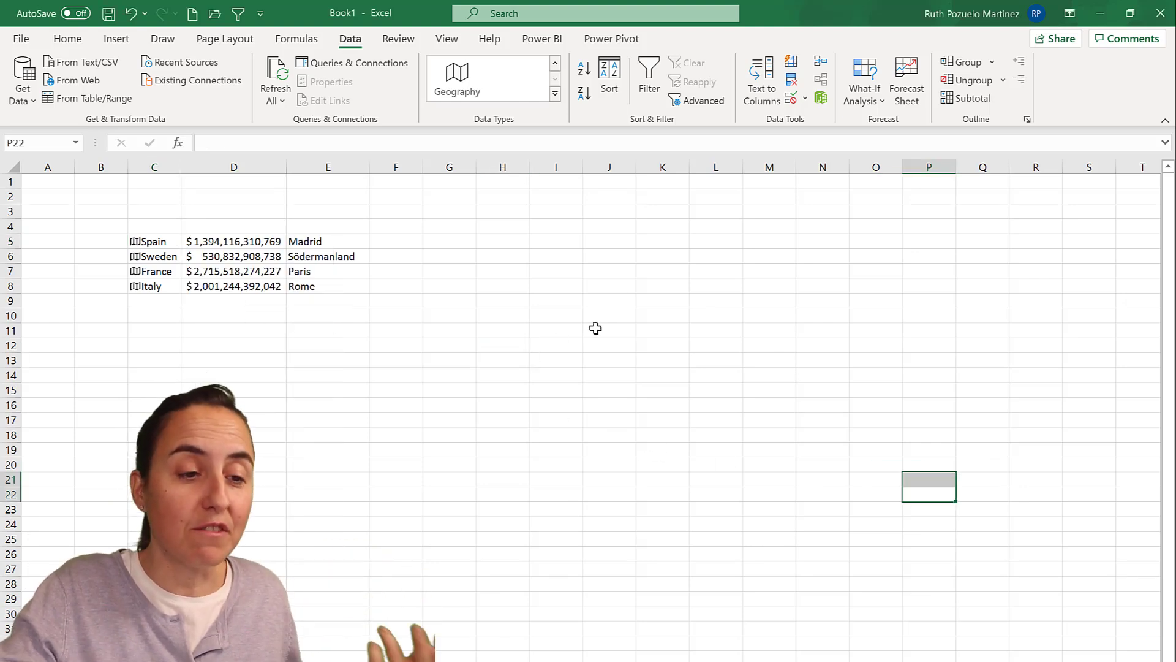
Expand the linked data types gallery listing Organization, Stocks and Geography beside the finished table.
left_click(554, 93)
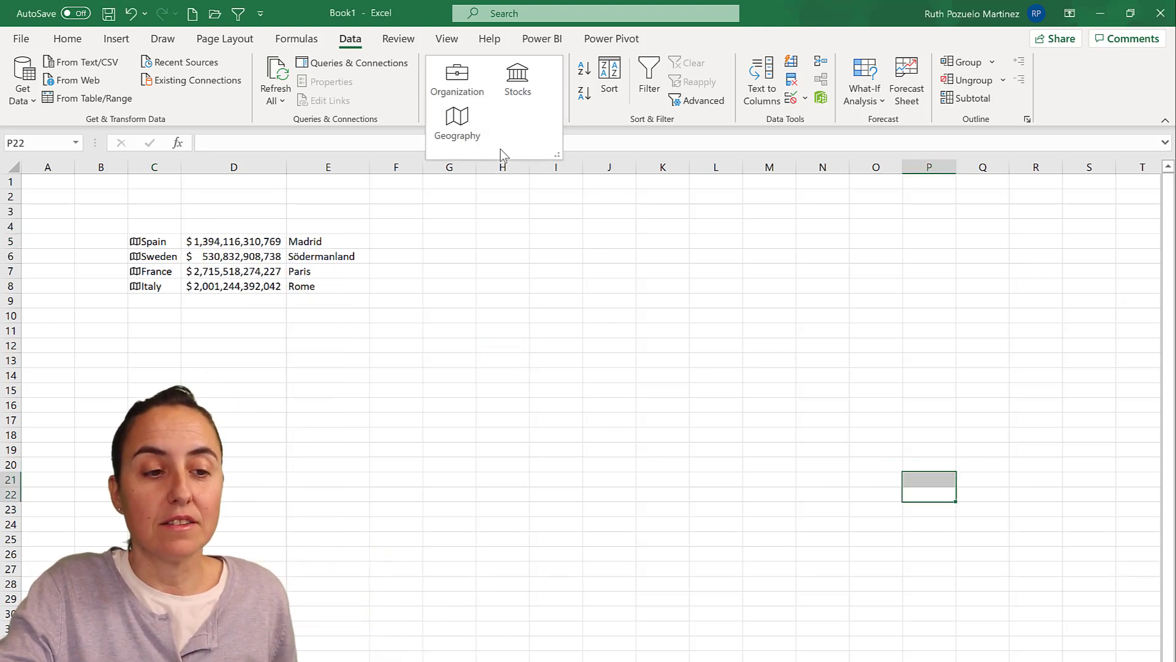
mouse_move(514, 127)
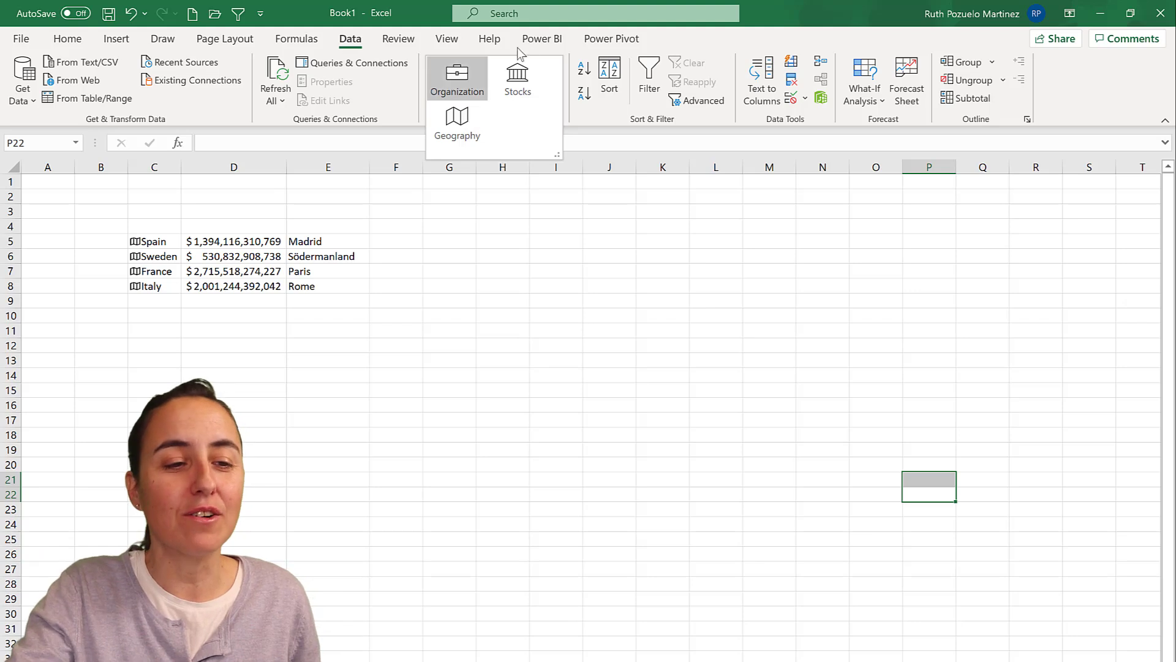
From the Power BI add-in, attempt Open Power BI / Connect to Data and dismiss the failed-to-retrieve-groups error.
left_click(540, 38)
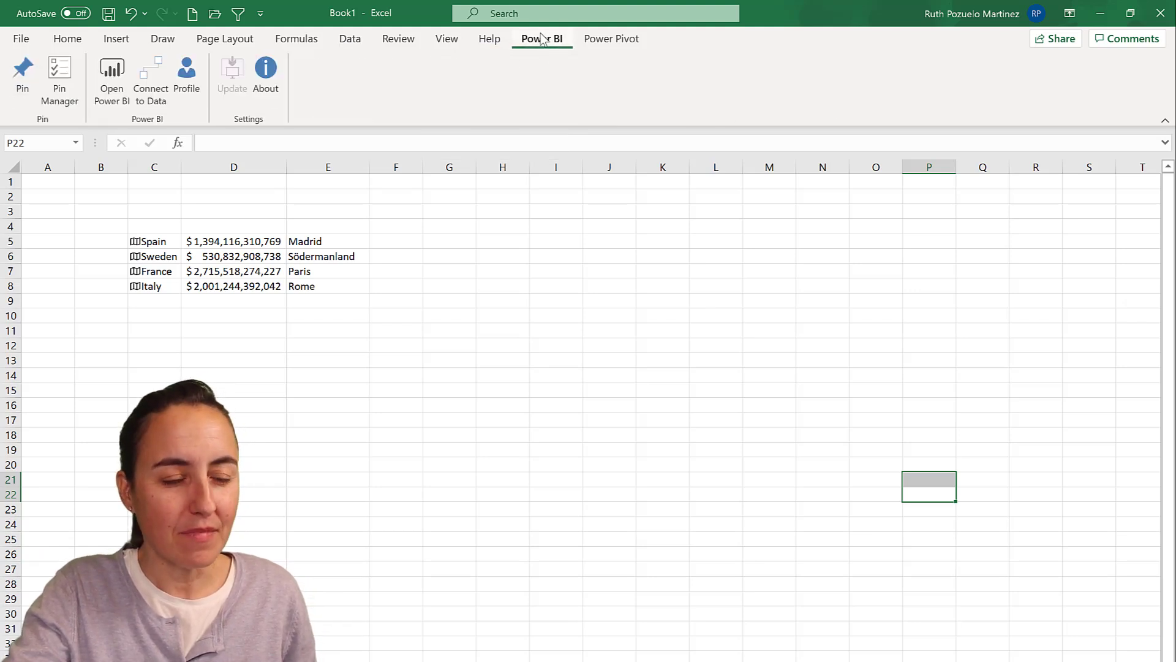
mouse_move(548, 88)
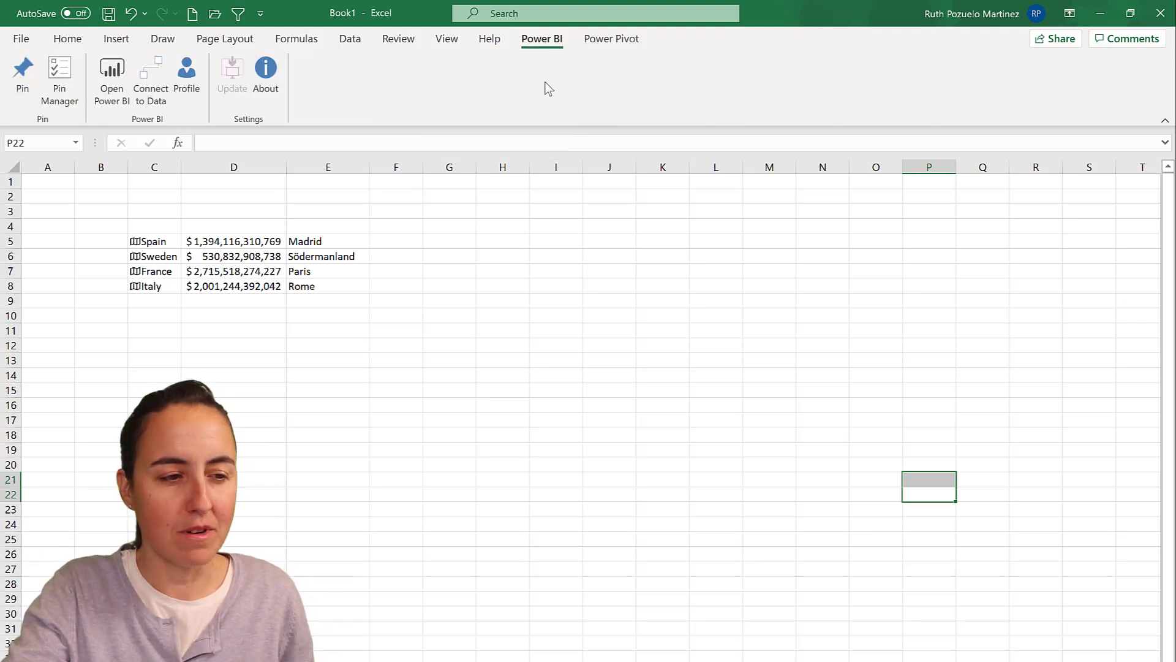
mouse_move(448, 142)
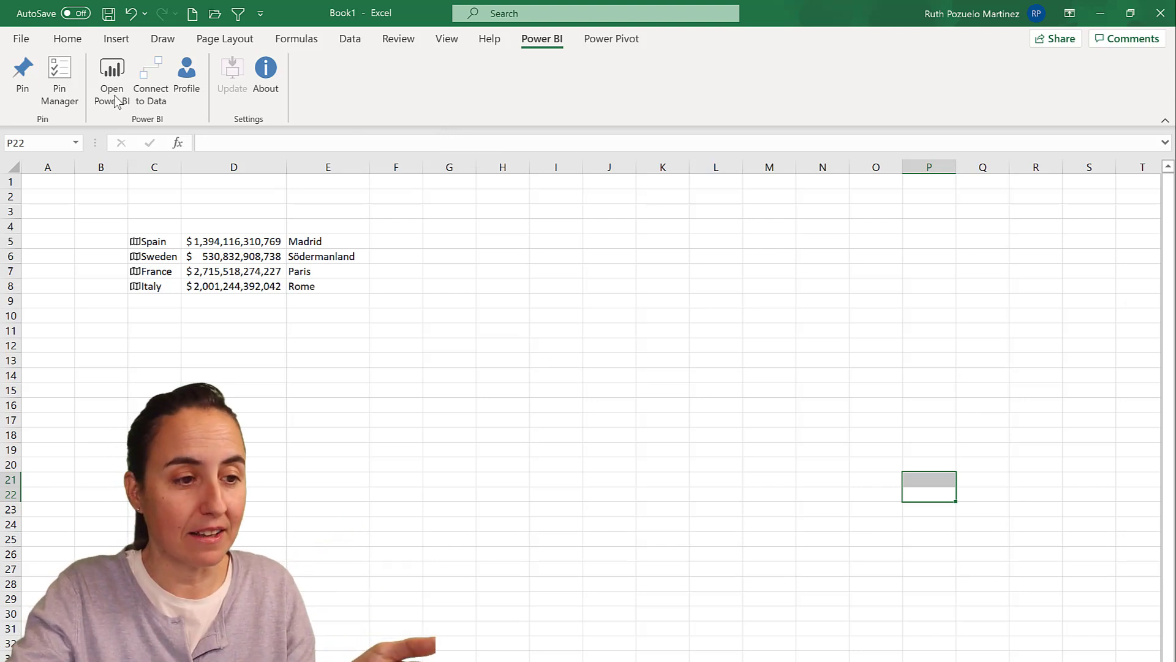
mouse_move(111, 78)
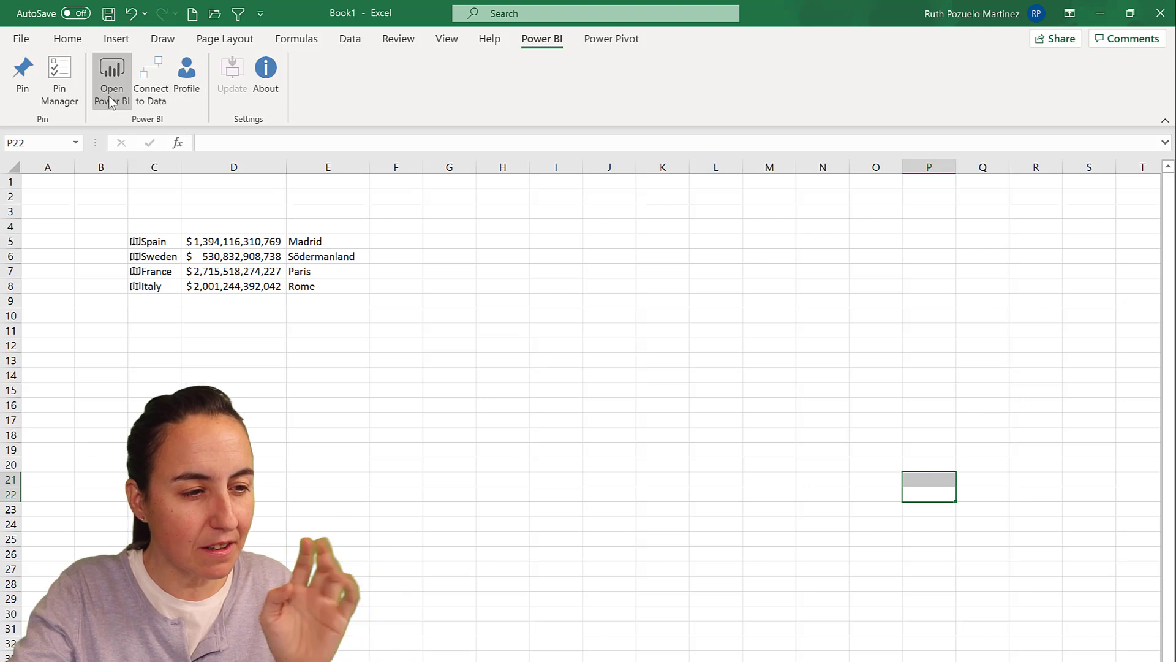
left_click(111, 74)
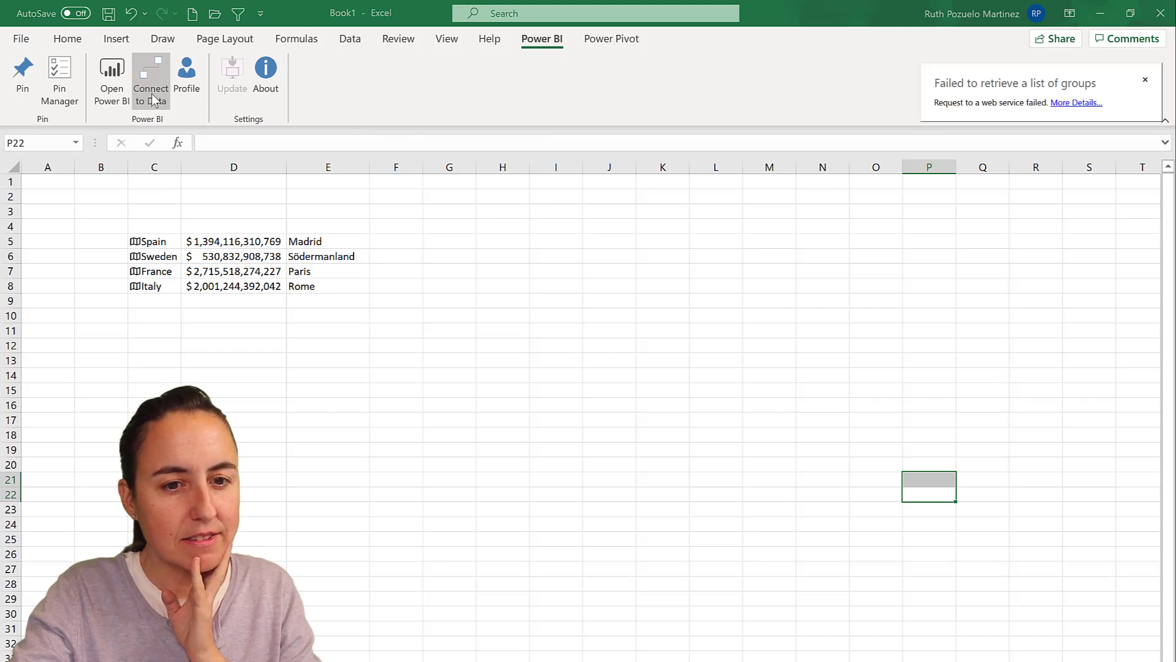
left_click(1076, 103)
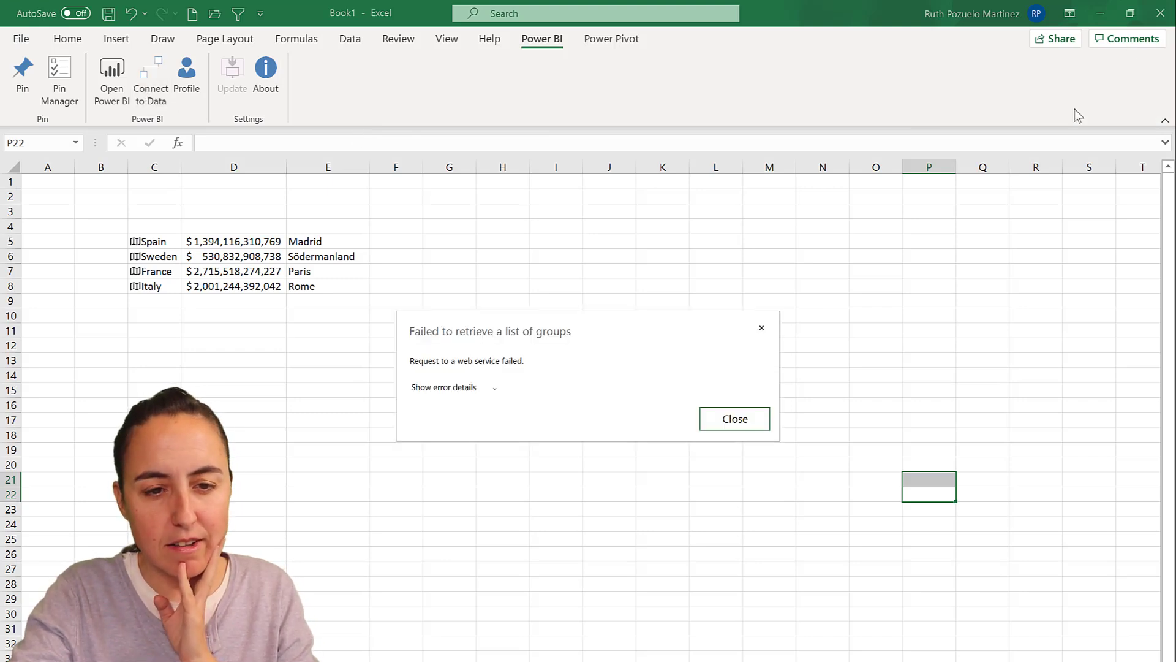
left_click(734, 419)
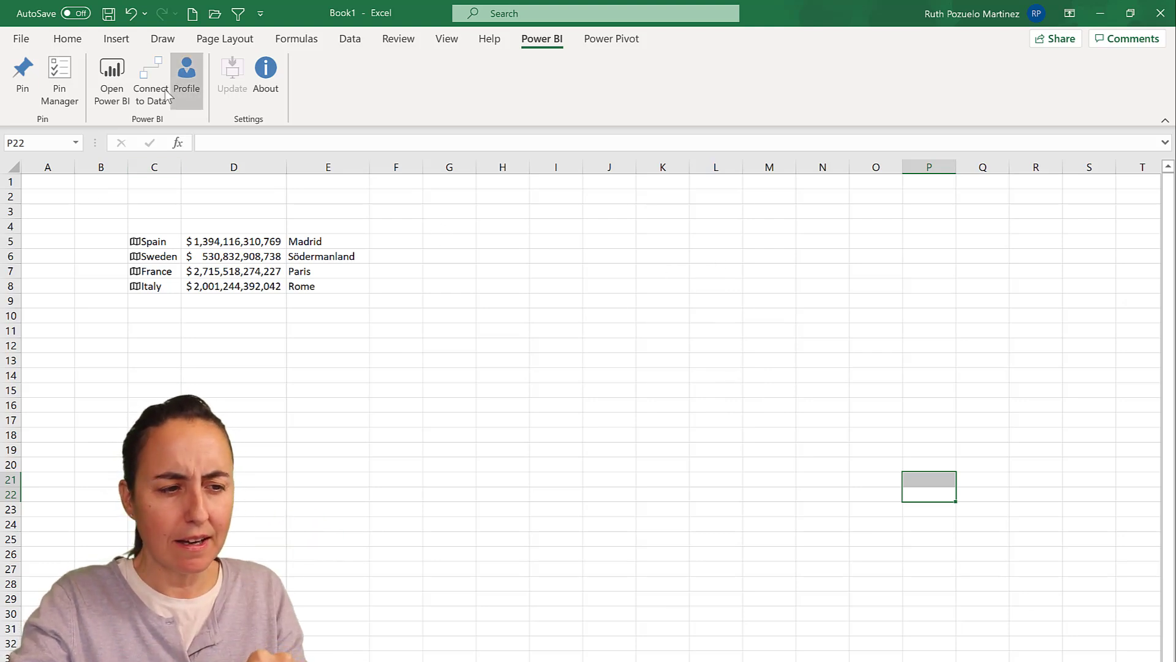
mouse_move(150, 81)
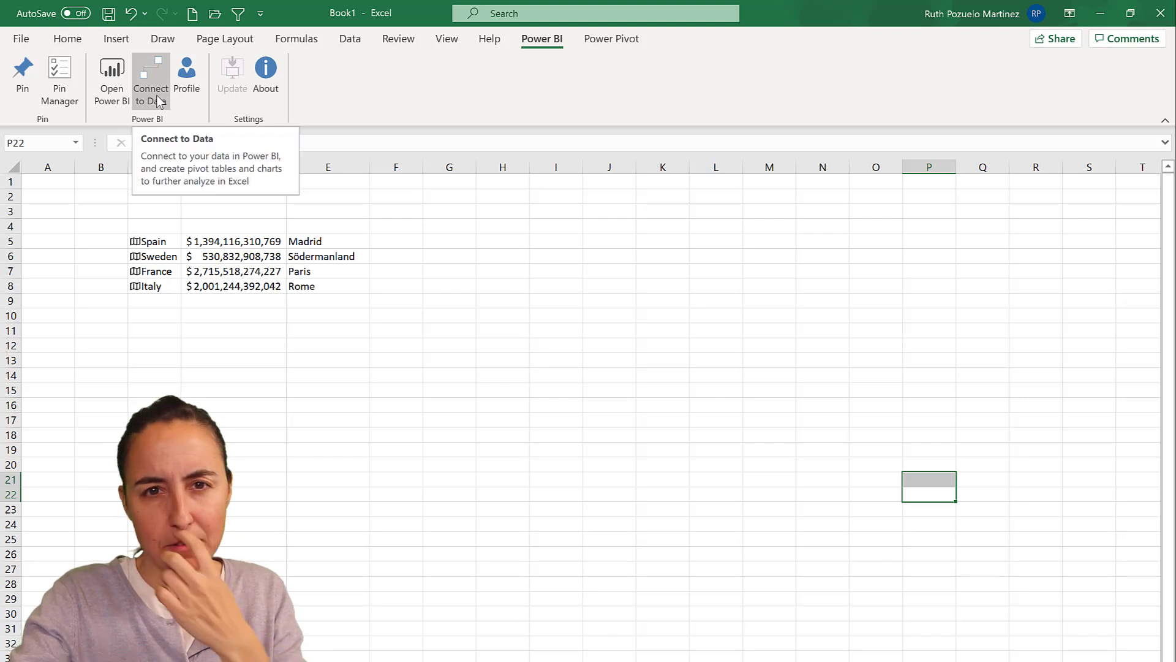
mouse_move(459, 88)
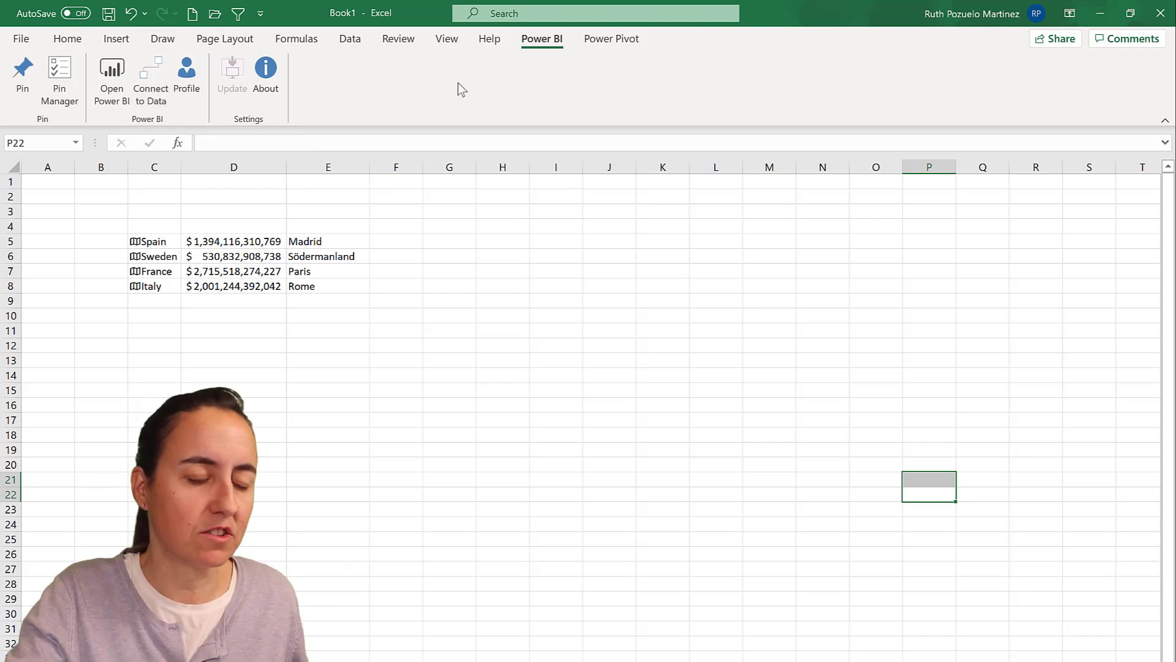